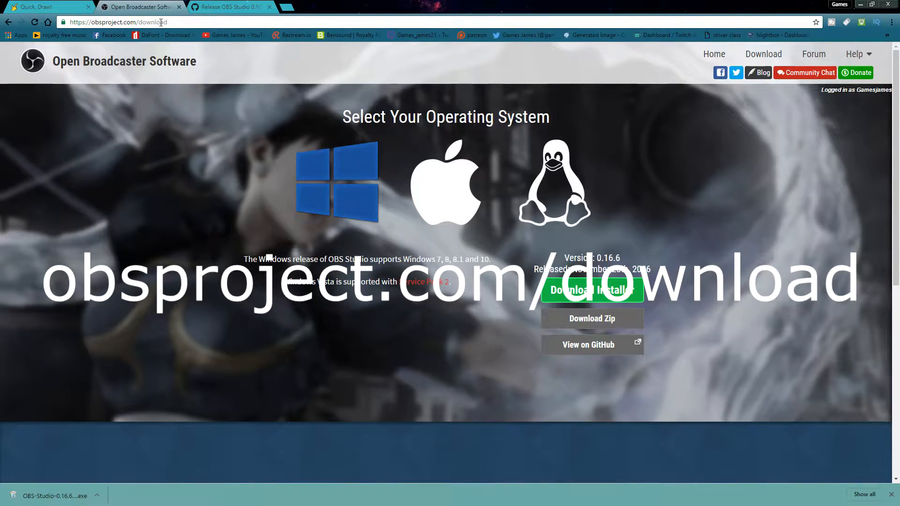
pyautogui.moveTo(764, 54)
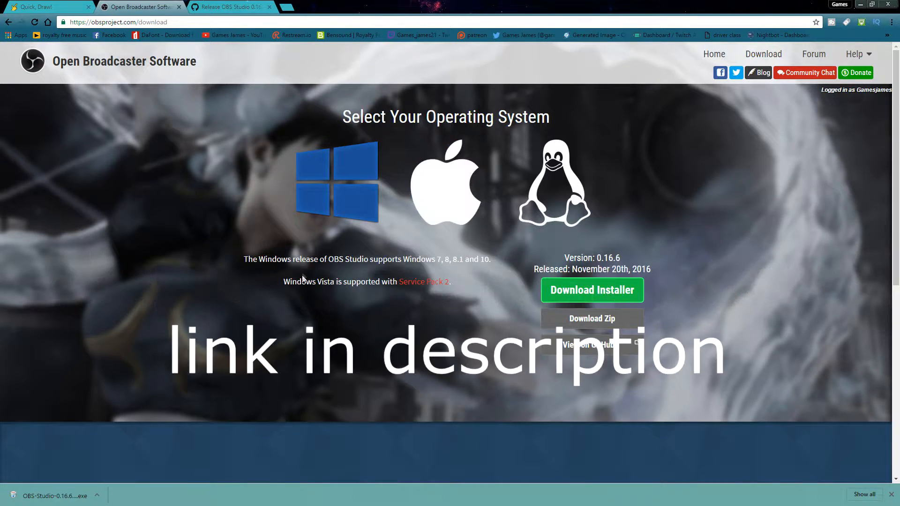
pyautogui.moveTo(593, 319)
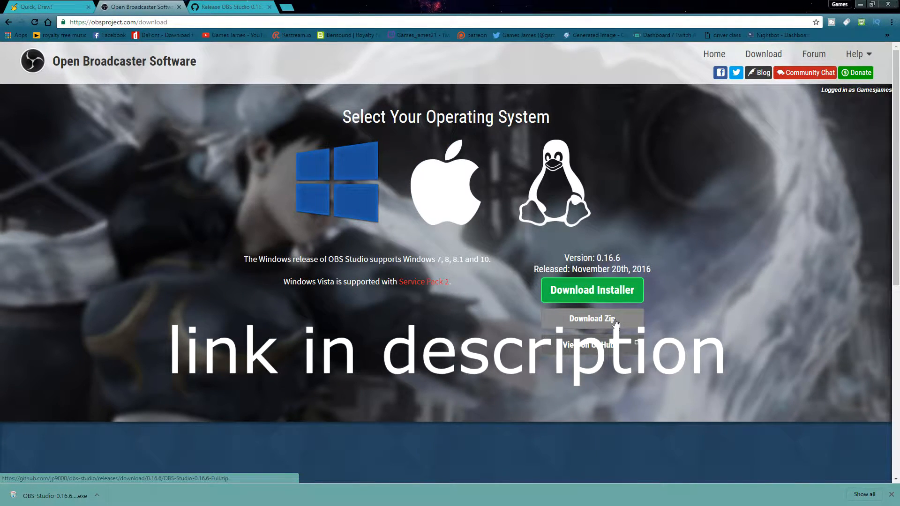
pyautogui.moveTo(417, 333)
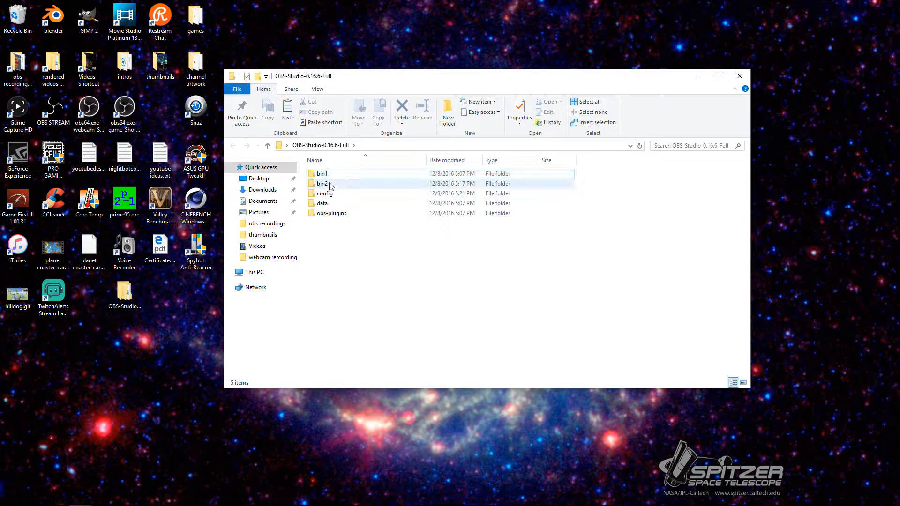
# Copy the bin1 folder in OBS-Studio-0.16.6-Full
pyautogui.click(322, 173)
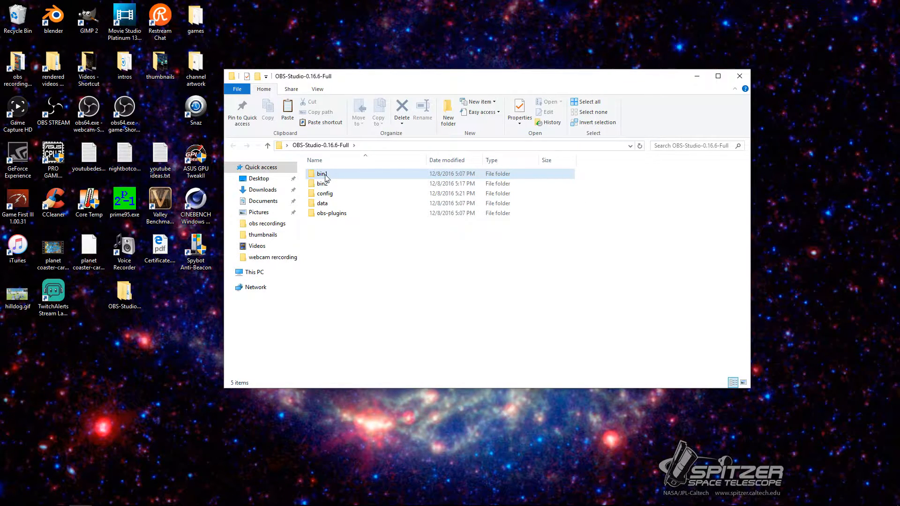
pyautogui.rightClick(322, 173)
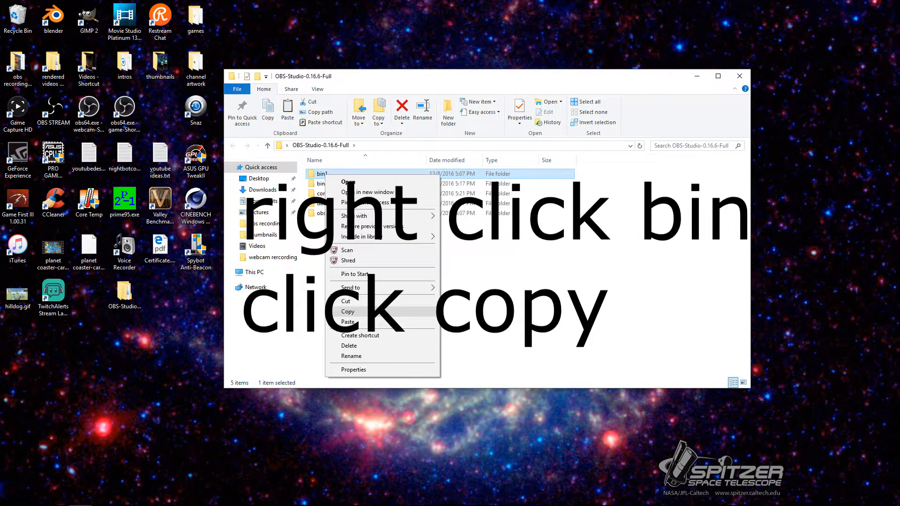
pyautogui.click(347, 312)
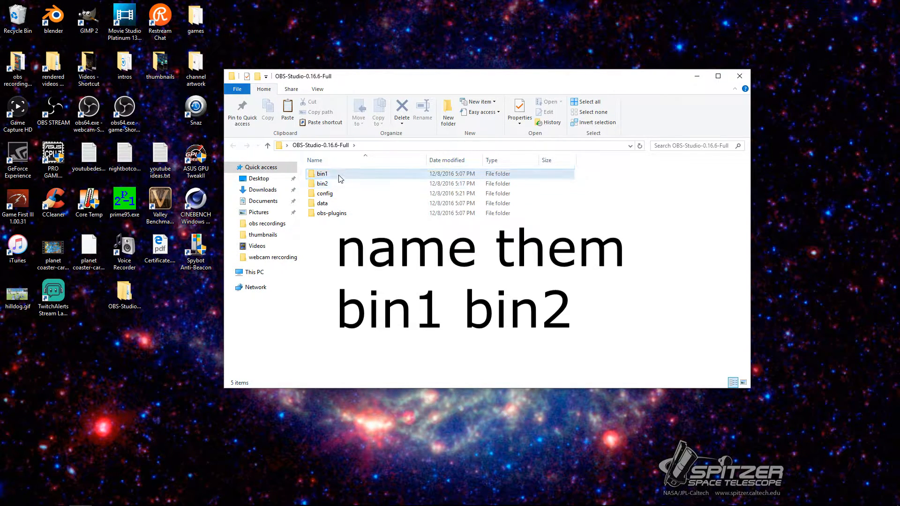
# Browse bin1's 32bit folder, then open bin2's 64bit folder and scroll to obs64.exe
pyautogui.doubleClick(321, 173)
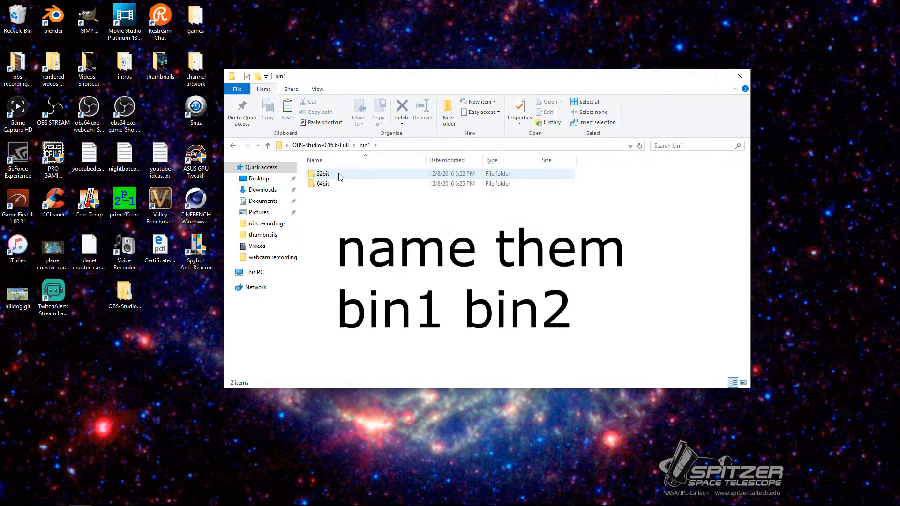
pyautogui.doubleClick(323, 184)
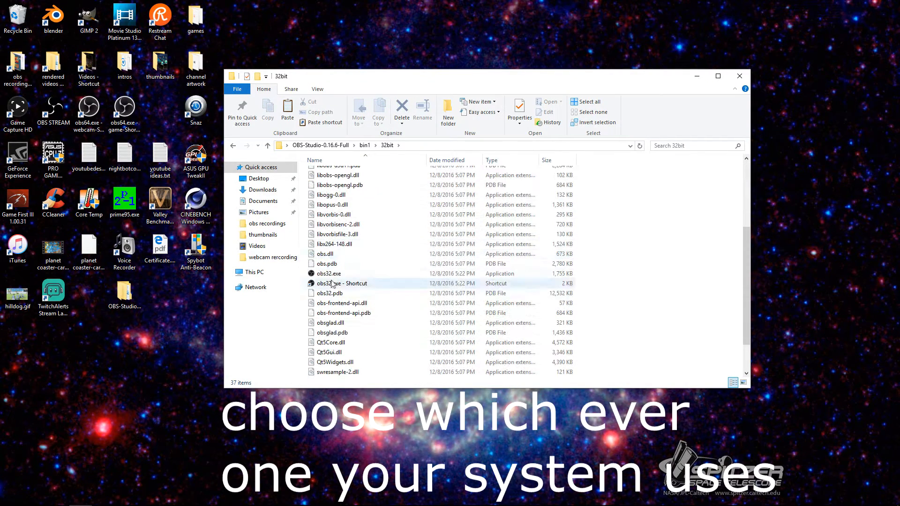
pyautogui.click(267, 145)
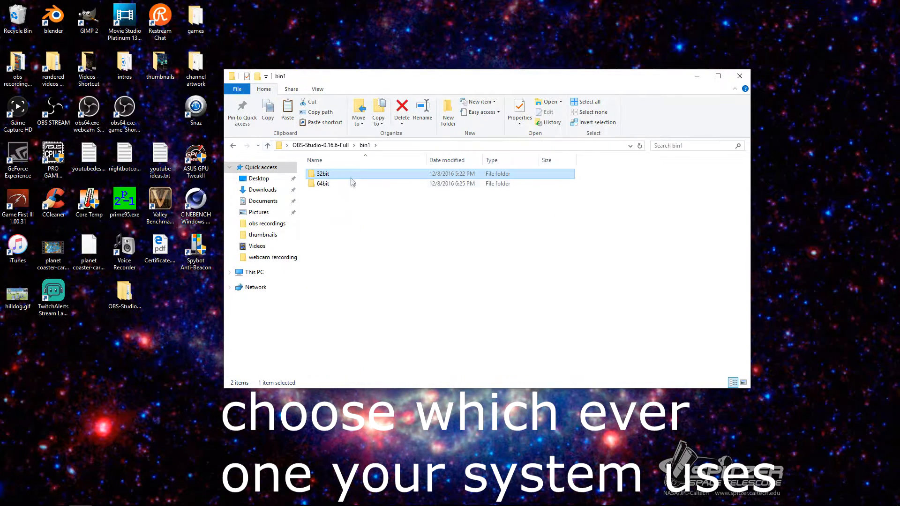
pyautogui.doubleClick(323, 184)
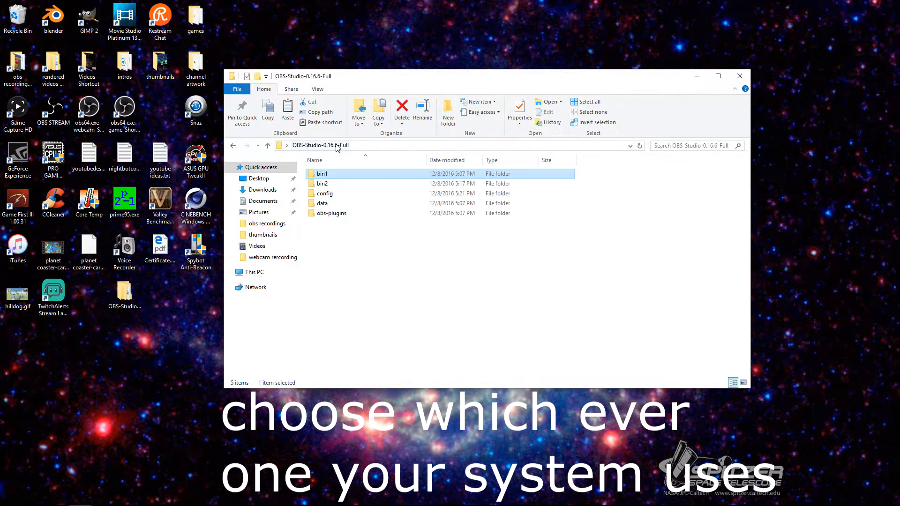
pyautogui.doubleClick(322, 183)
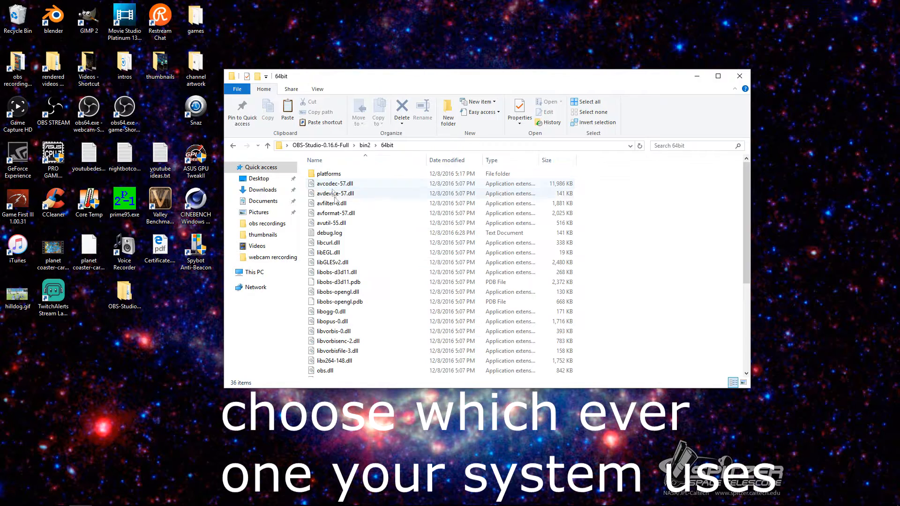
pyautogui.scroll(-3)
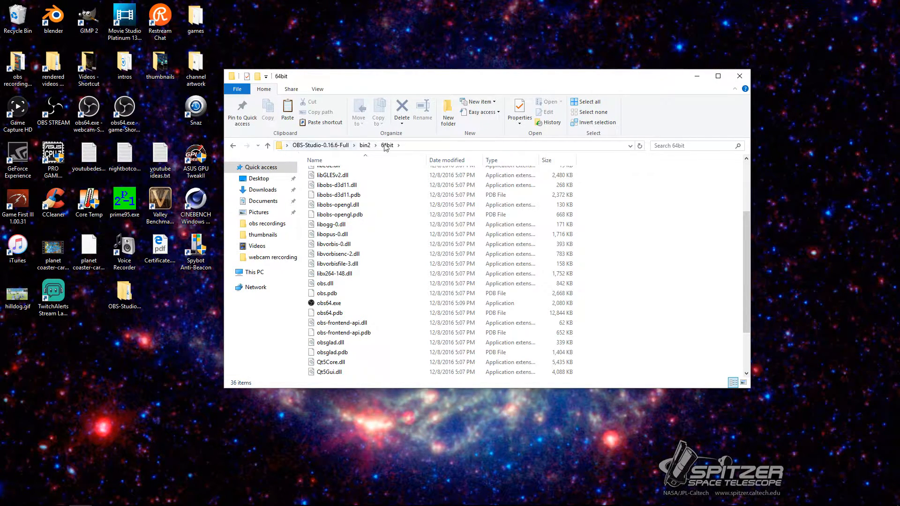
pyautogui.moveTo(697, 76)
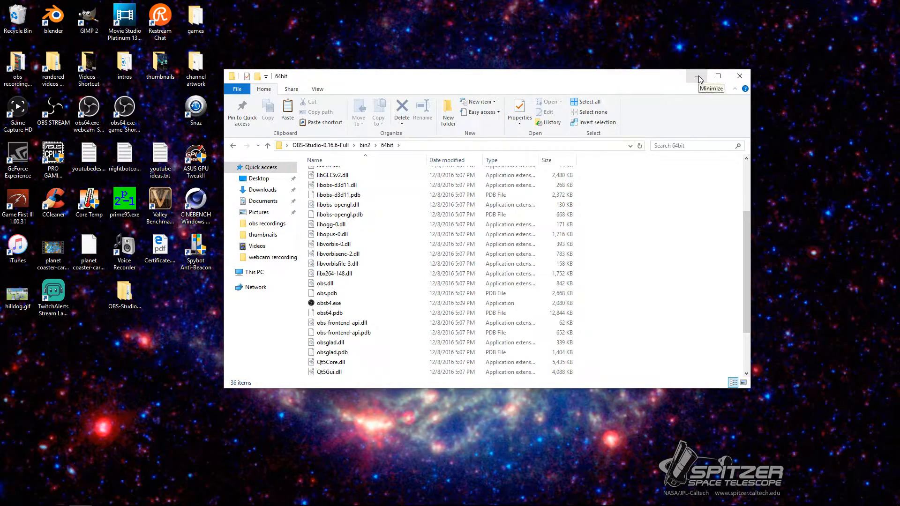
# Minimize the OBS folder window and open a new File Explorer window from the taskbar
pyautogui.click(699, 76)
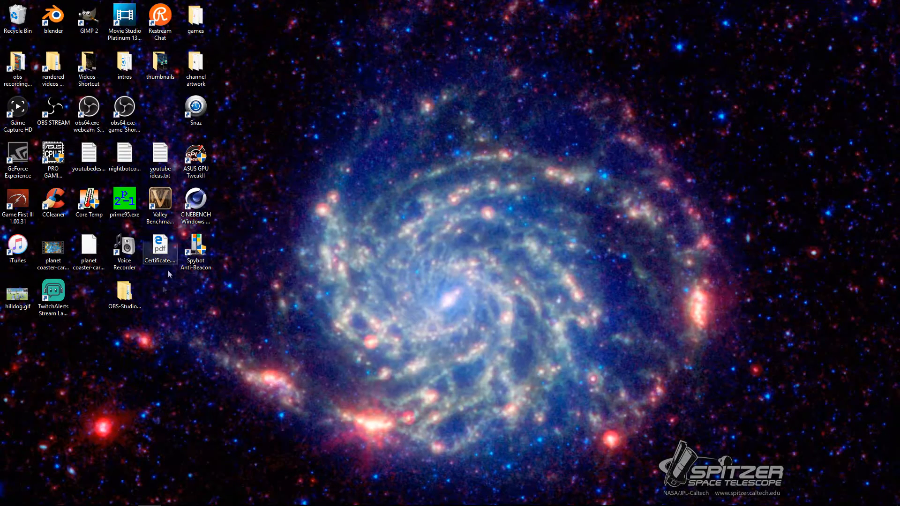
pyautogui.click(81, 496)
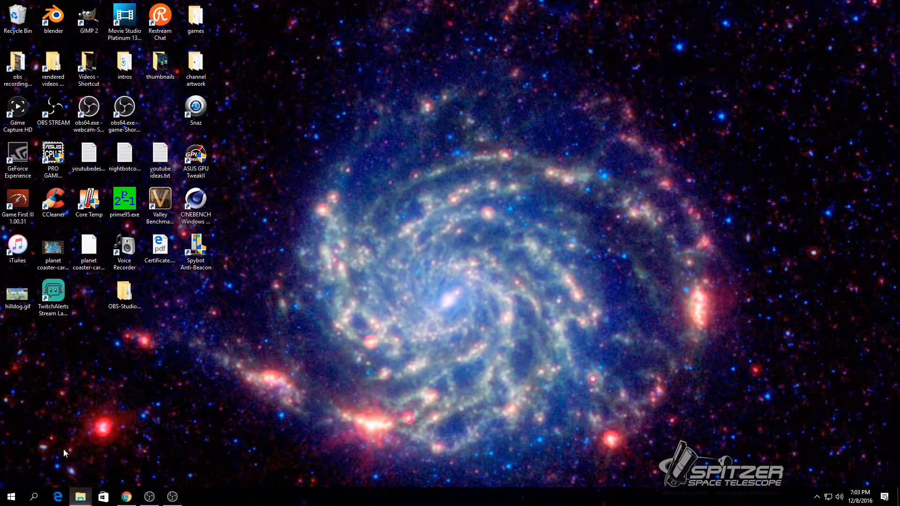
pyautogui.click(80, 497)
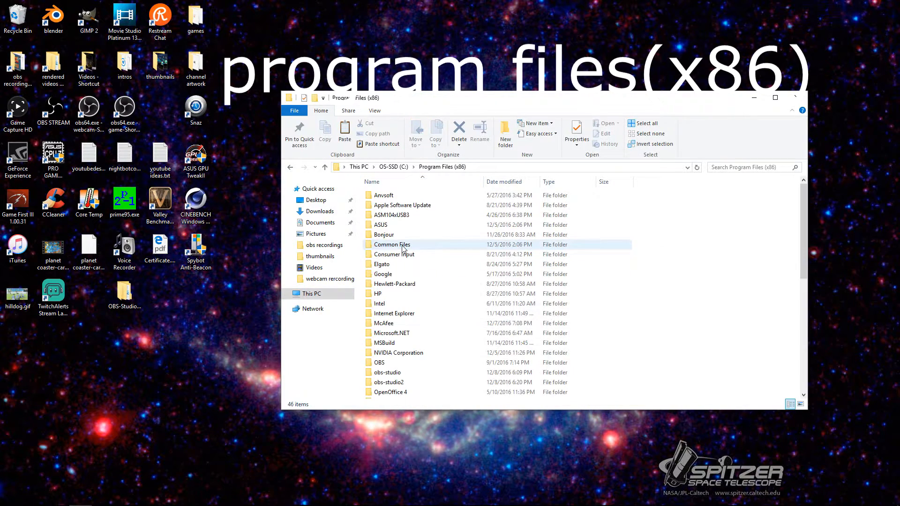
# Check obs-studio's config folder, then copy the obs-studio folder from Program Files (x86)
pyautogui.scroll(-3)
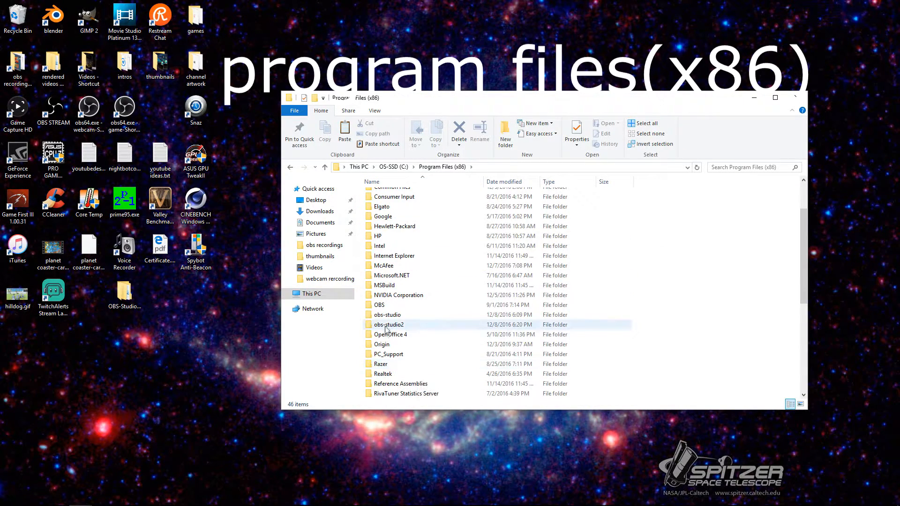
pyautogui.doubleClick(387, 315)
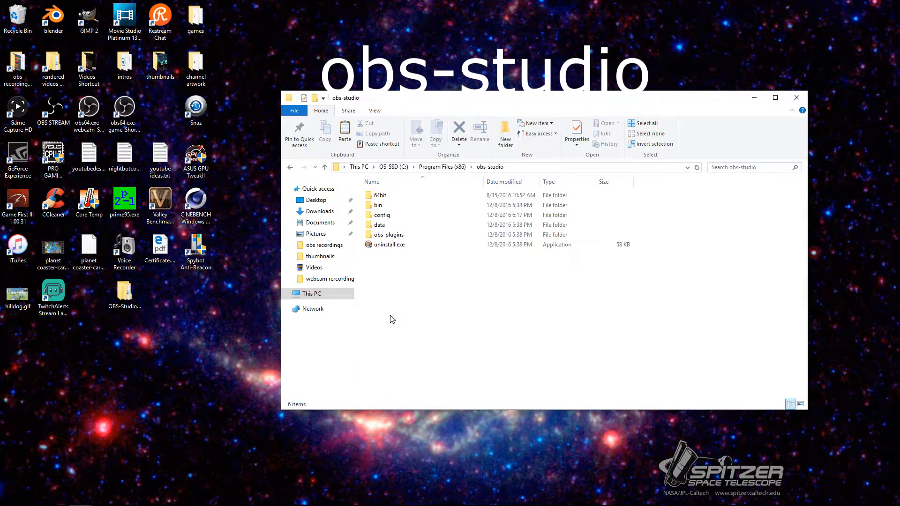
pyautogui.moveTo(397, 218)
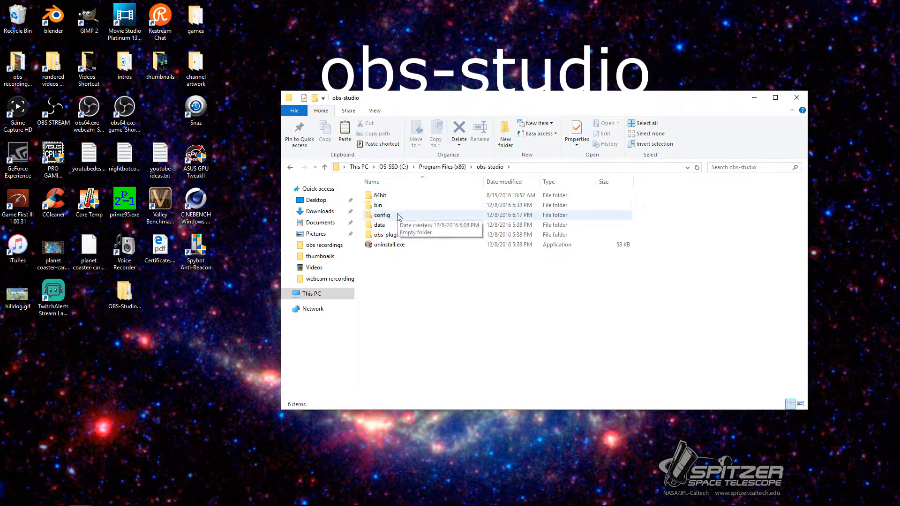
pyautogui.click(382, 215)
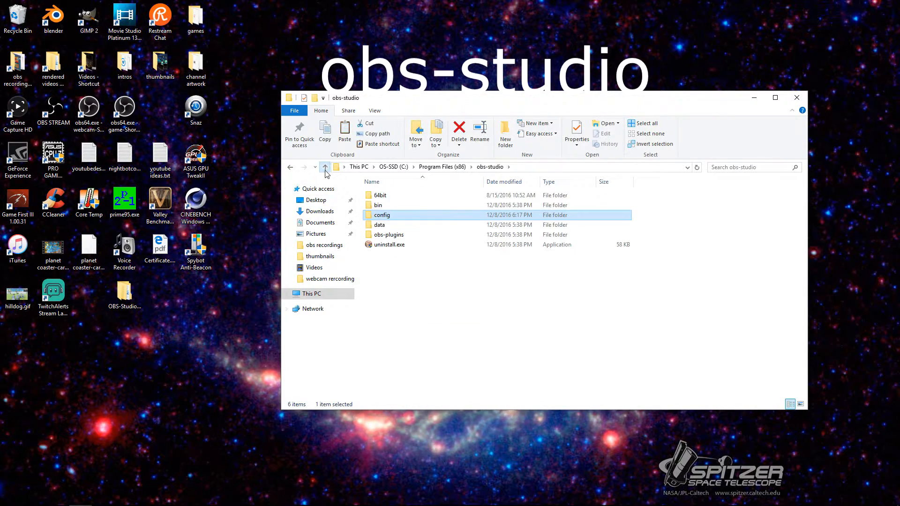
pyautogui.click(325, 167)
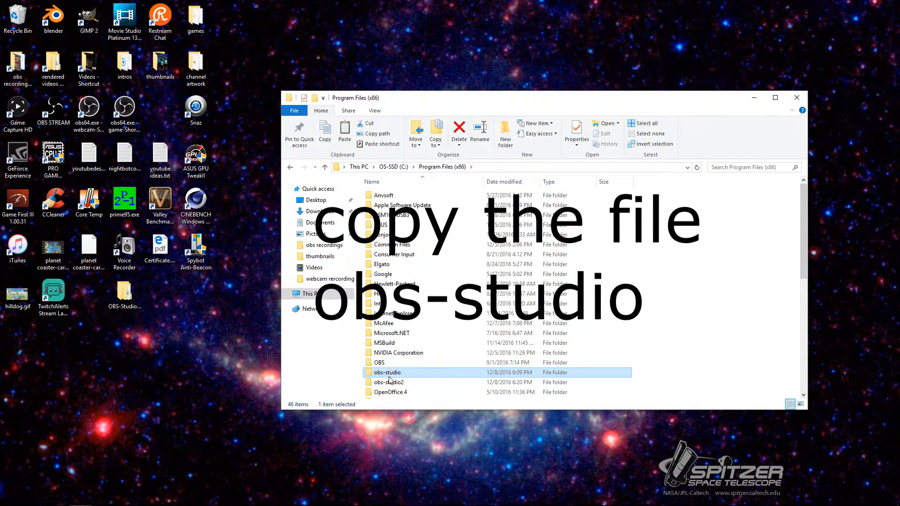
pyautogui.rightClick(387, 372)
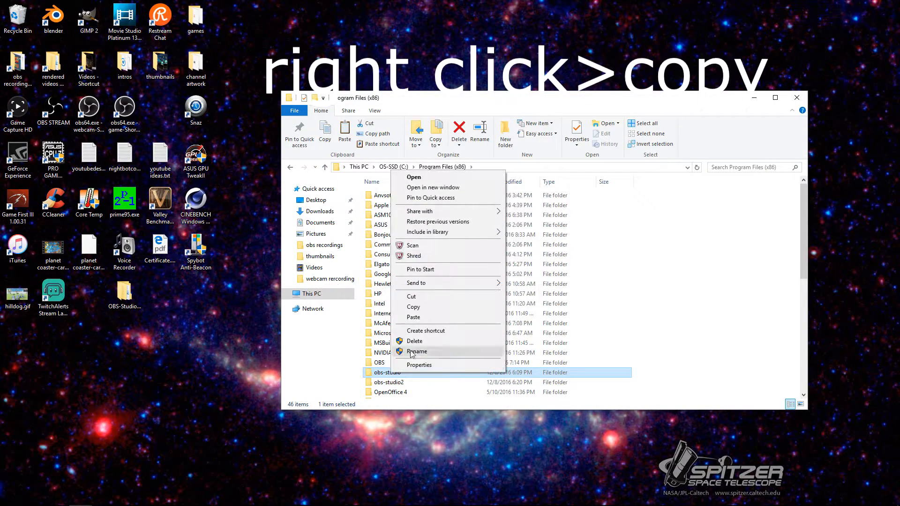
pyautogui.click(413, 307)
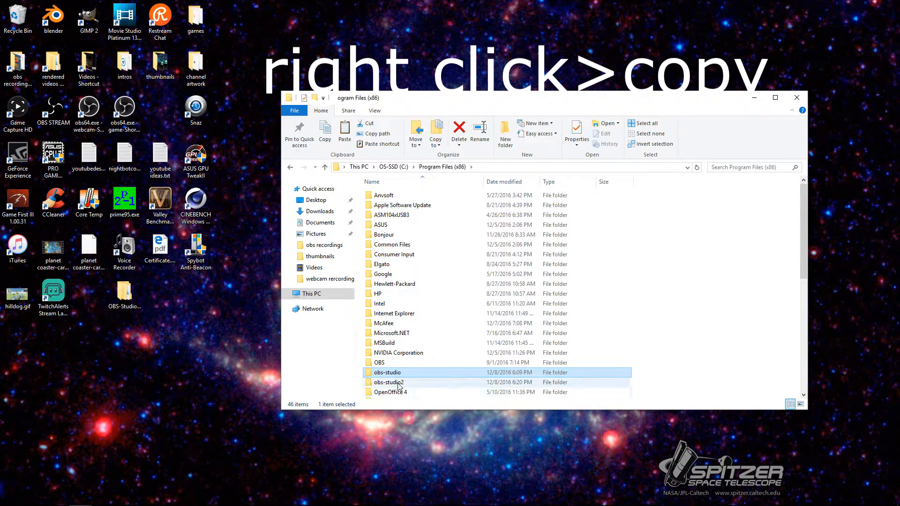
# Create a new folder named obs-studio2 in Program Files (x86)
pyautogui.rightClick(388, 382)
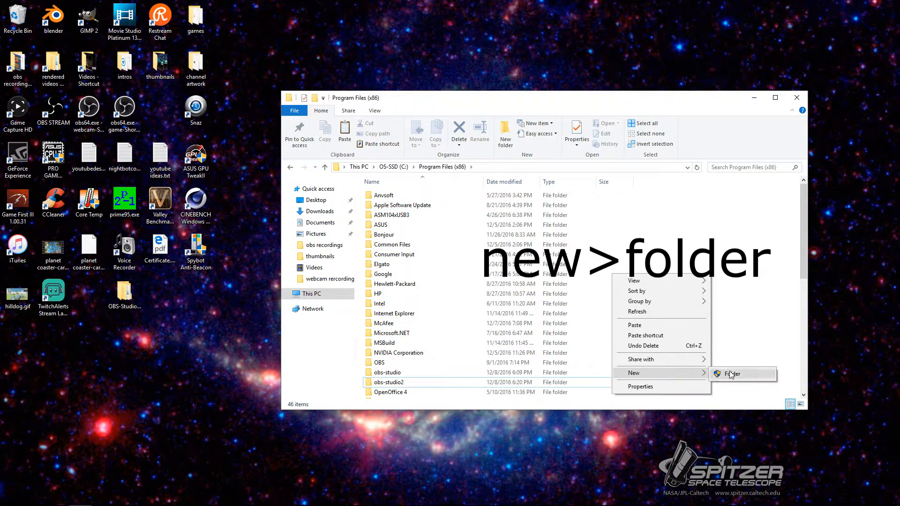
pyautogui.click(732, 374)
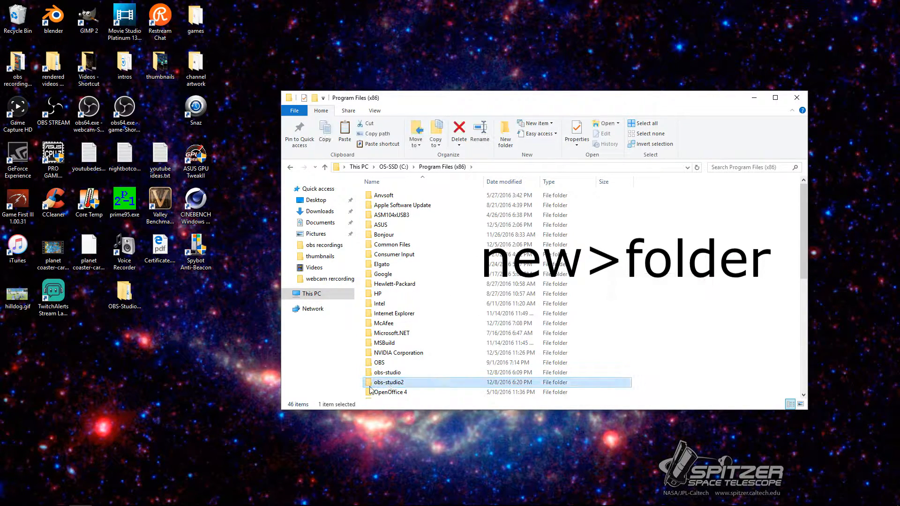
pyautogui.moveTo(404, 383)
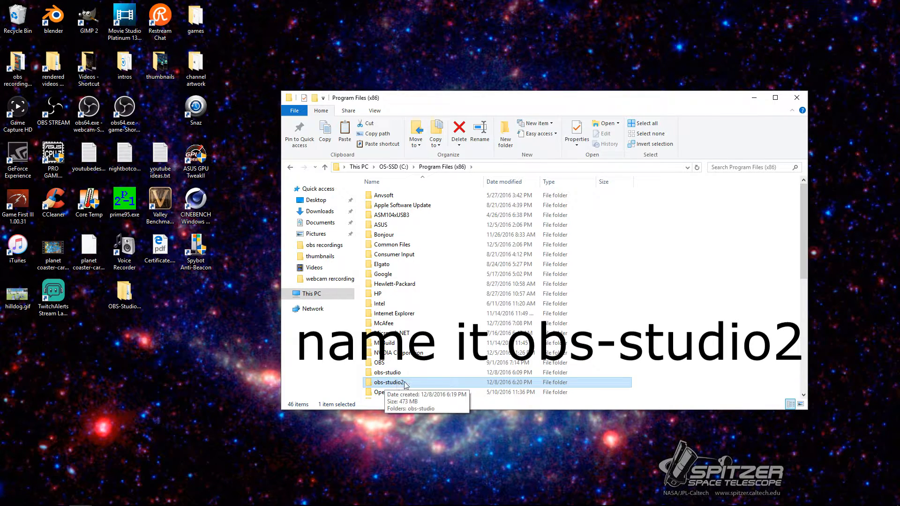
pyautogui.rightClick(387, 381)
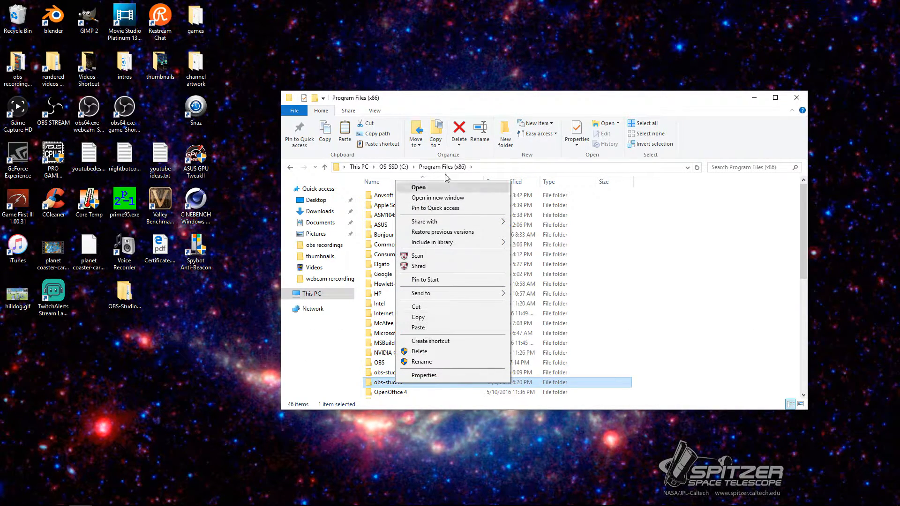
# Paste obs-studio into obs-studio2, resolve the file-name conflict, and open the copied obs-studio folder
pyautogui.click(420, 187)
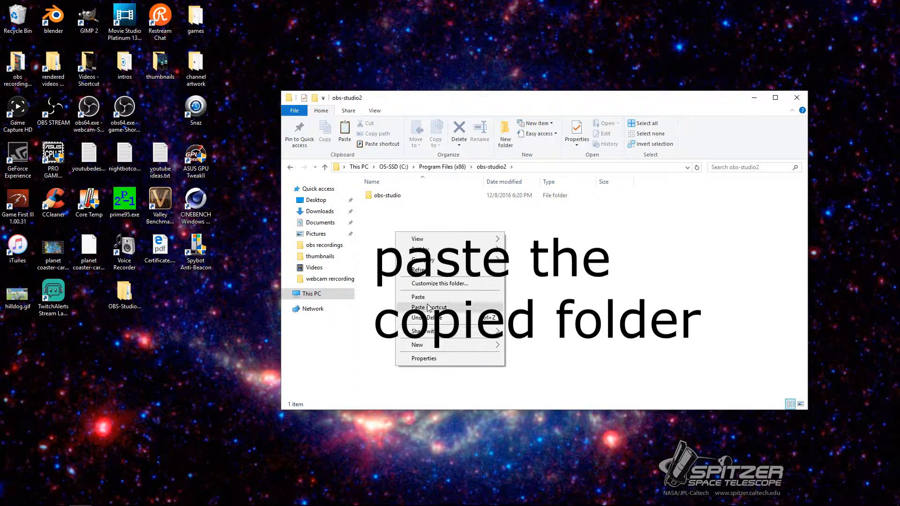
pyautogui.click(417, 297)
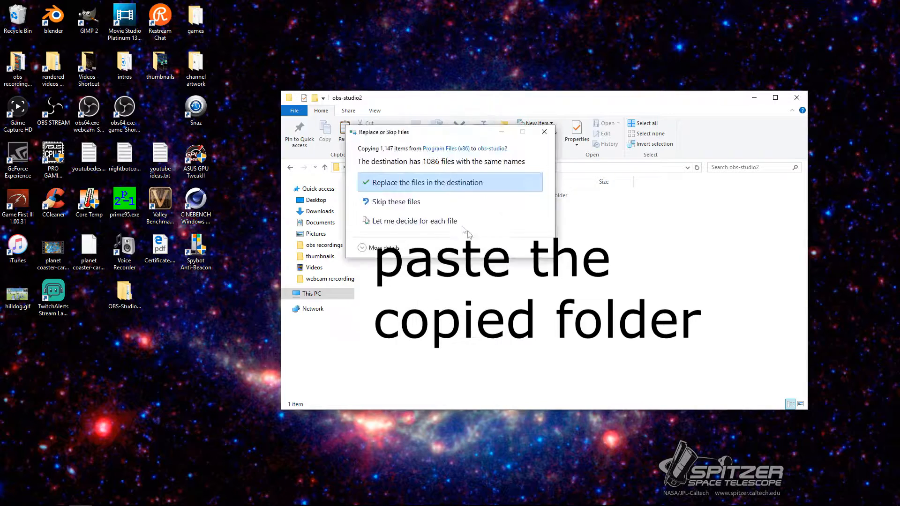
pyautogui.click(425, 182)
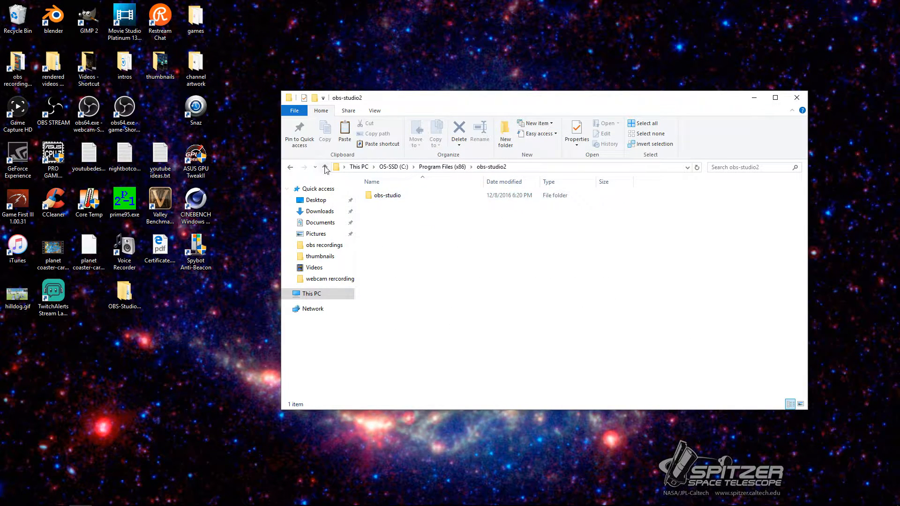
pyautogui.click(324, 167)
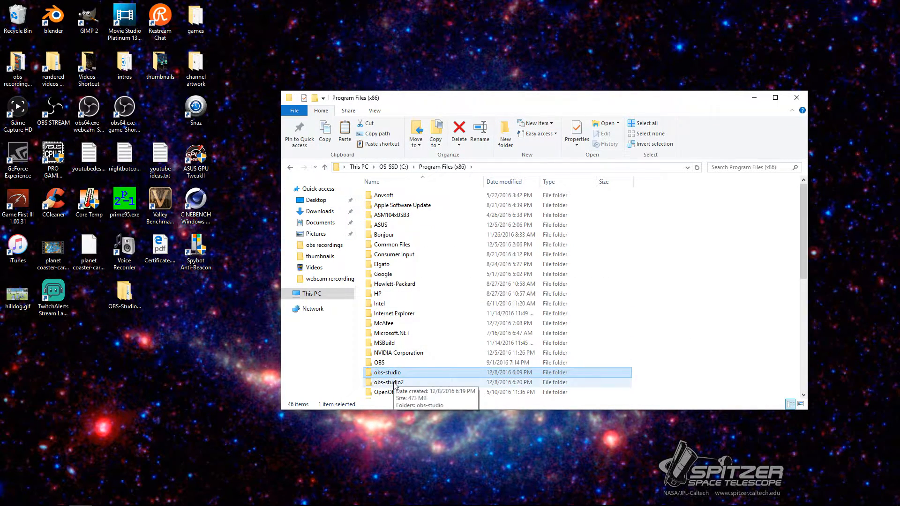
pyautogui.doubleClick(388, 382)
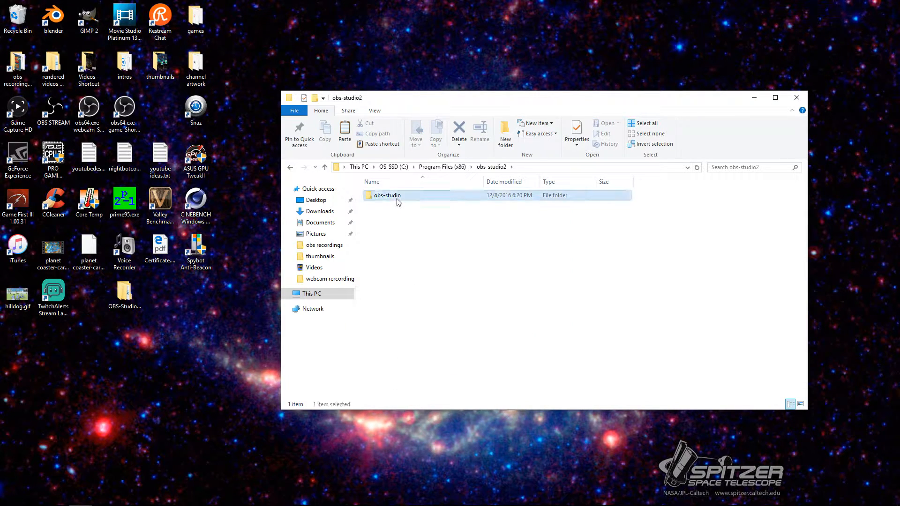
pyautogui.doubleClick(387, 195)
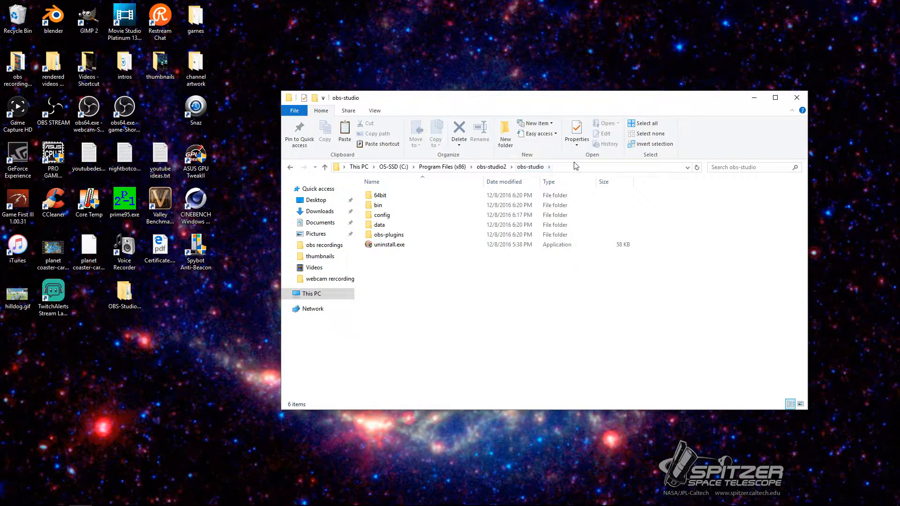
# Create a desktop shortcut to obs64.exe from obs-studio2's bin\64bit folder
pyautogui.doubleClick(378, 205)
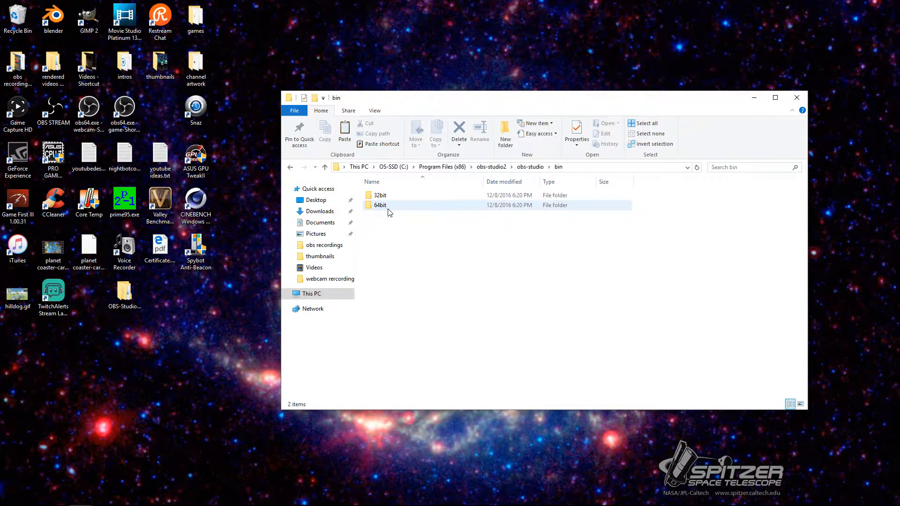
pyautogui.doubleClick(381, 205)
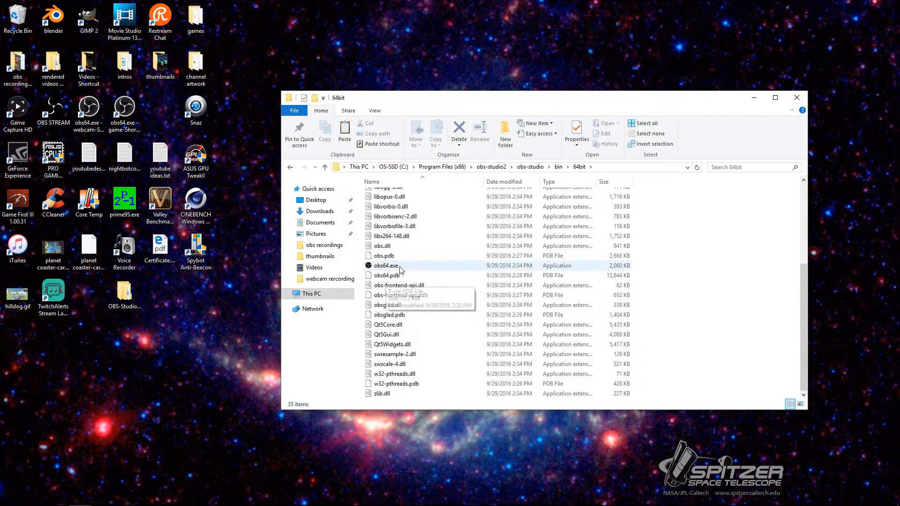
pyautogui.rightClick(386, 265)
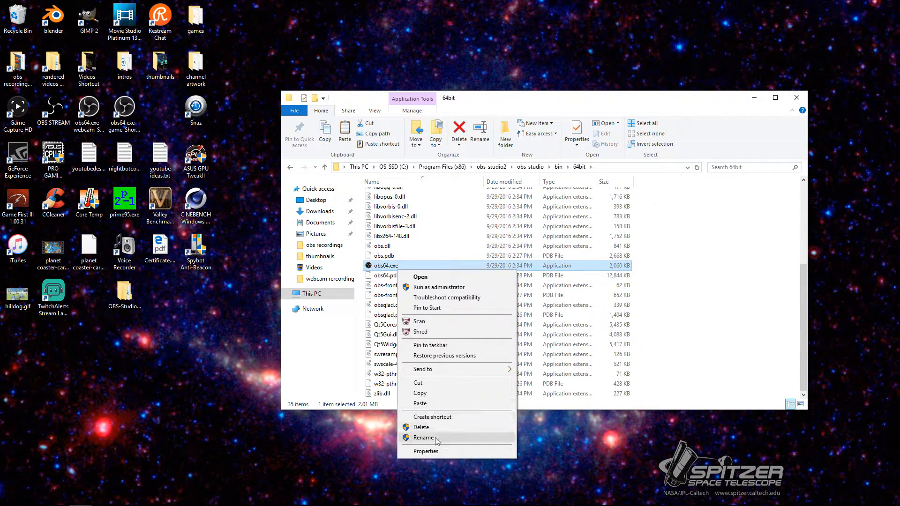
pyautogui.click(433, 417)
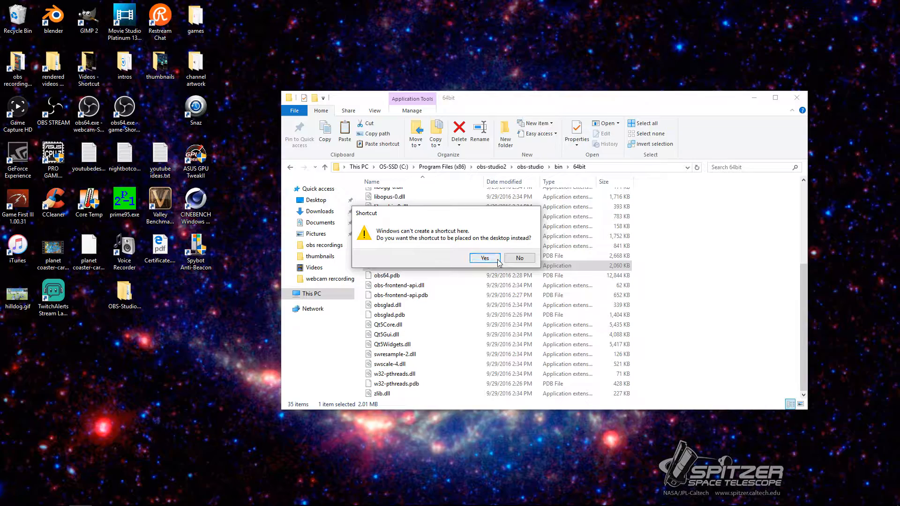
pyautogui.click(484, 258)
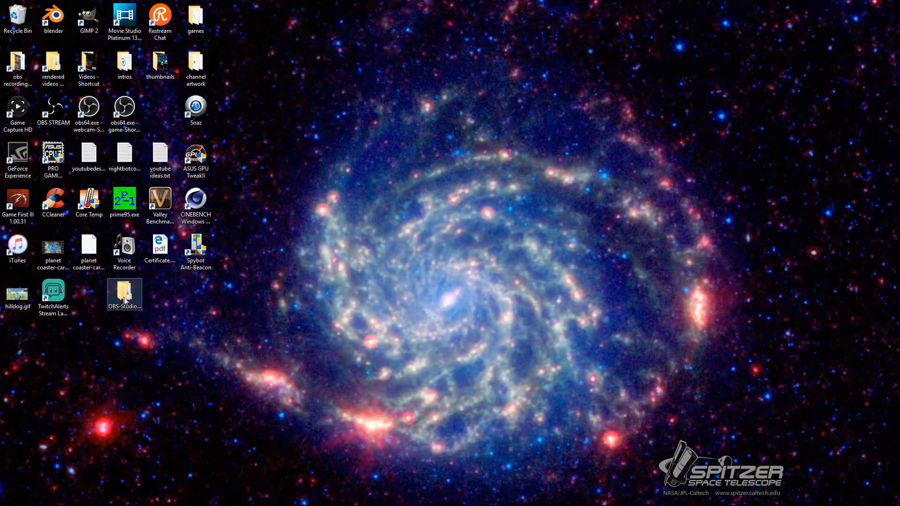
# Create an obs64.exe shortcut in OBS-Studio-0.16.6-Full's bin1\64bit folder and view its Properties
pyautogui.doubleClick(124, 292)
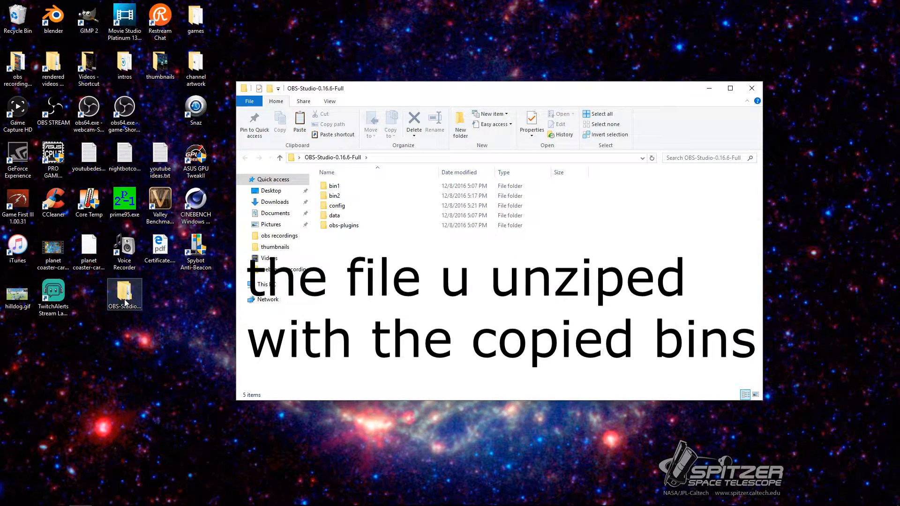
pyautogui.doubleClick(333, 186)
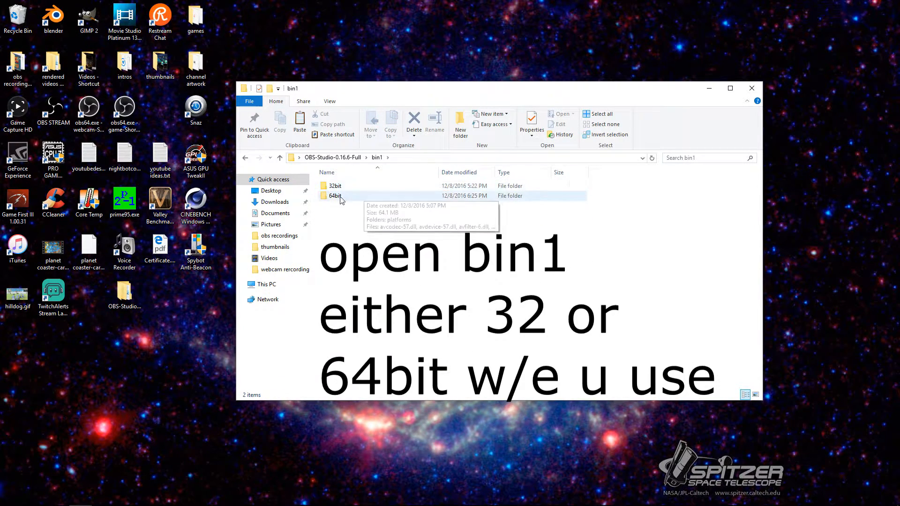
pyautogui.doubleClick(335, 196)
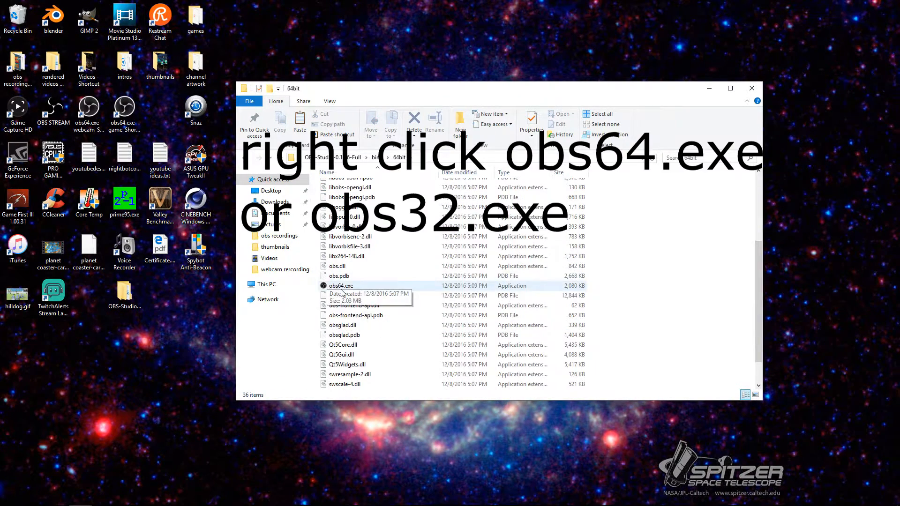
pyautogui.rightClick(341, 286)
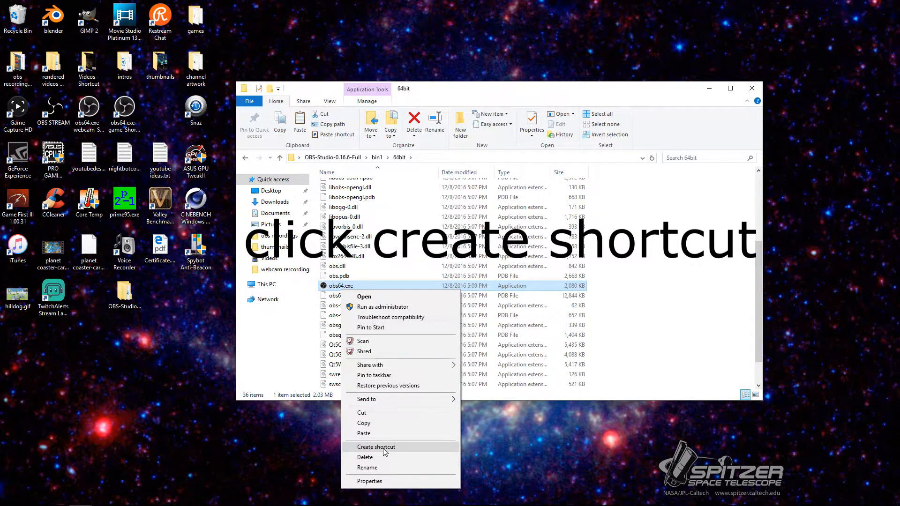
pyautogui.click(376, 447)
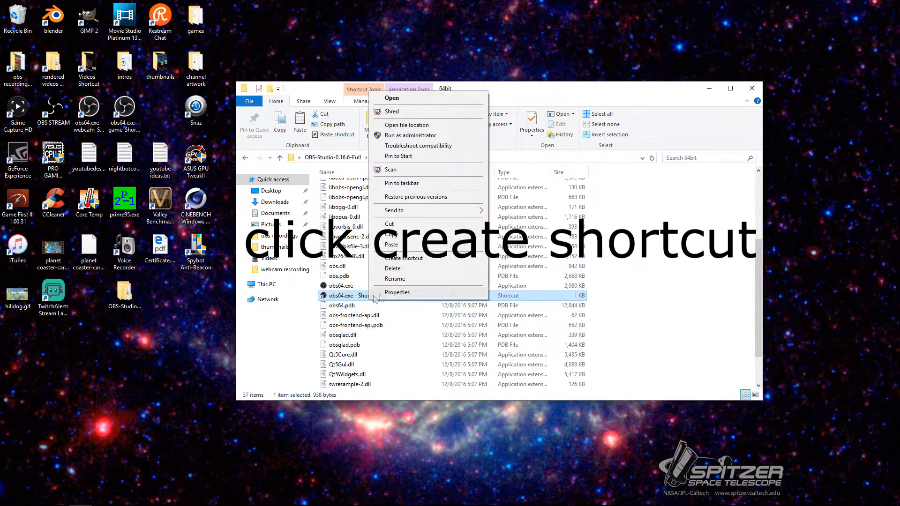
pyautogui.click(396, 292)
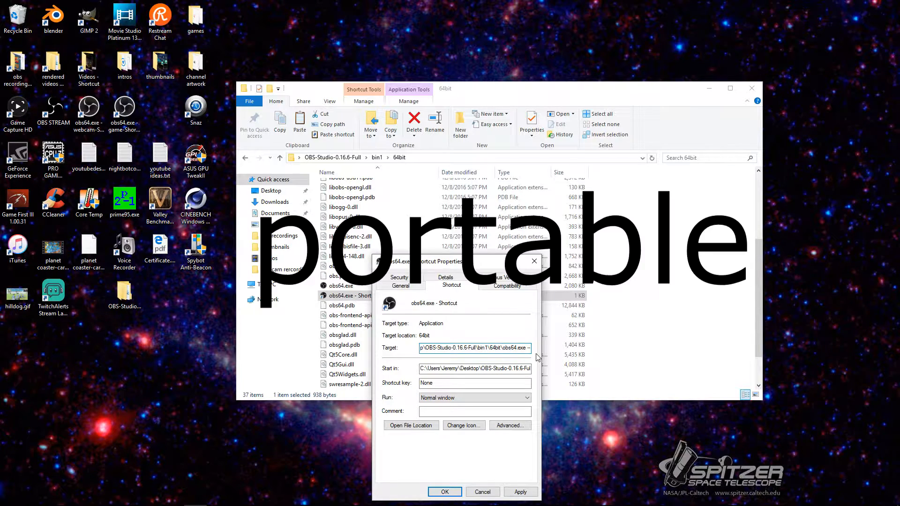
# Append --portable to the bin1 obs64.exe shortcut's Target field
pyautogui.write('--portable')
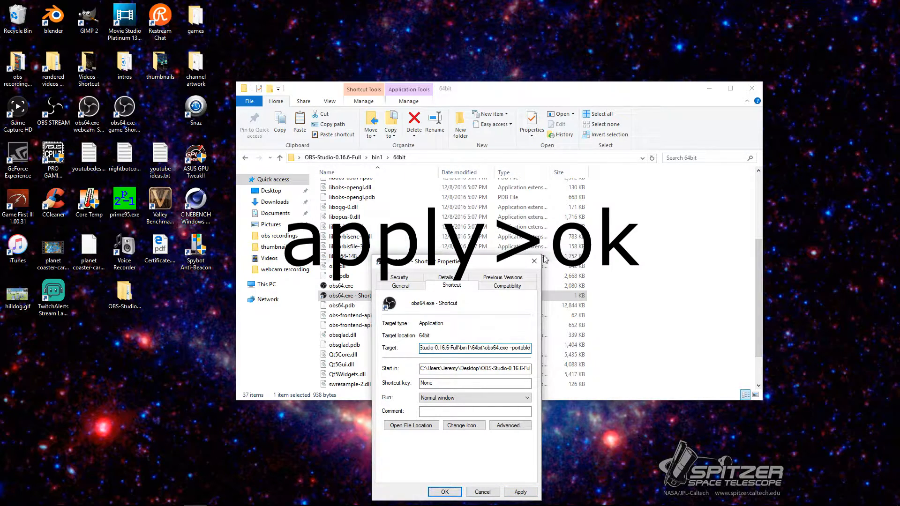
pyautogui.rightClick(340, 296)
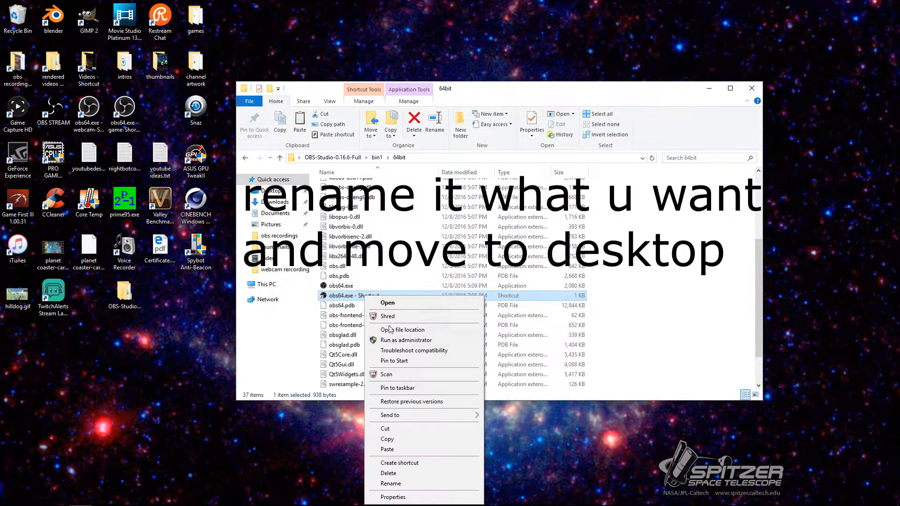
# Delete the bin1 obs64.exe shortcut and open bin2's 64bit folder
pyautogui.click(388, 473)
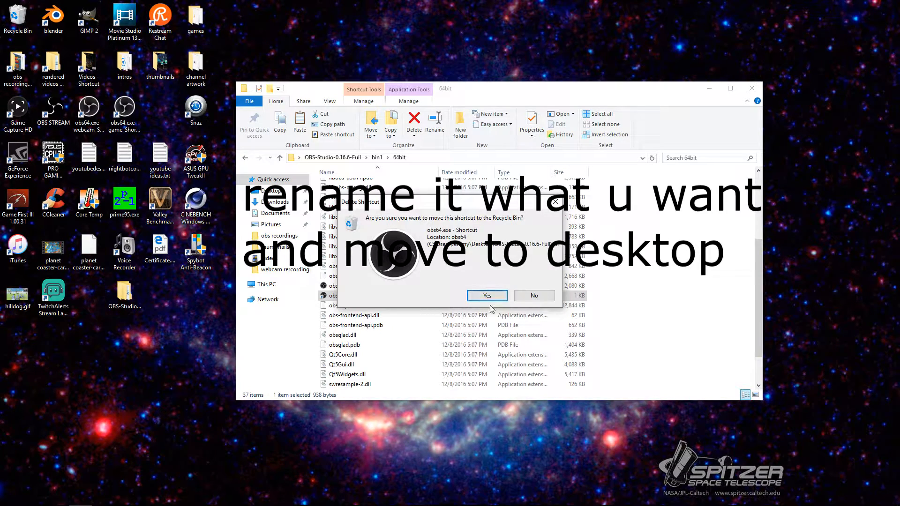
pyautogui.click(487, 295)
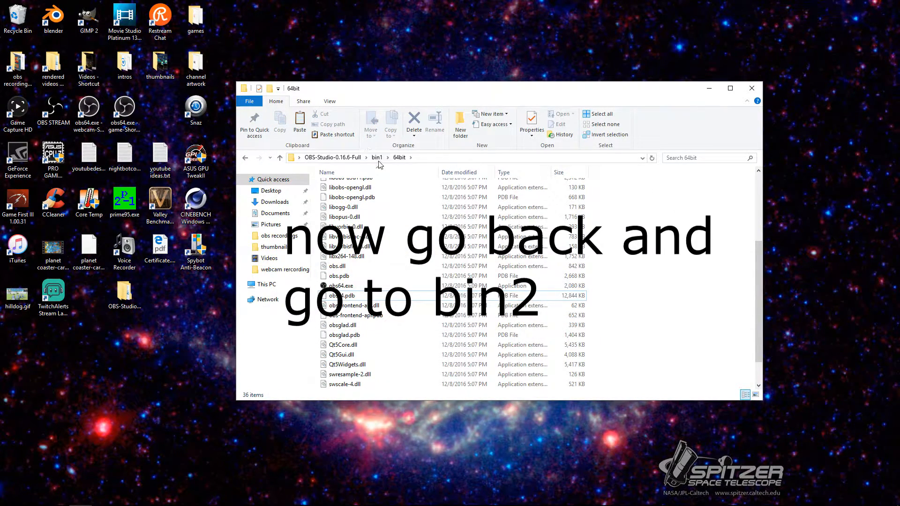
pyautogui.click(381, 158)
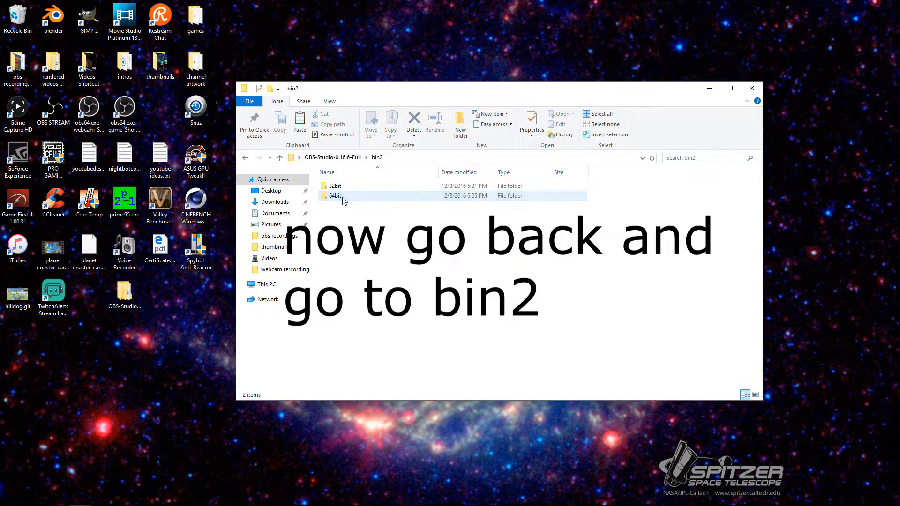
pyautogui.doubleClick(335, 196)
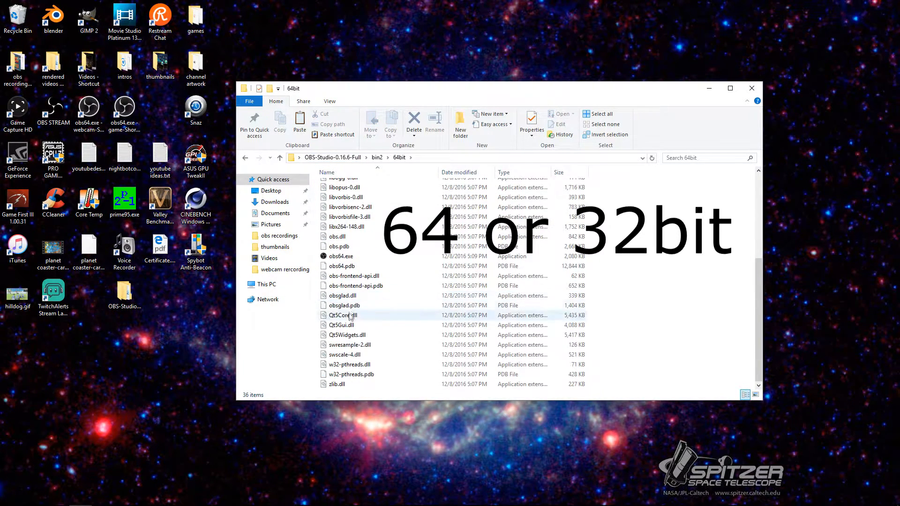
# Create an obs64.exe shortcut in bin2\64bit, view its Properties, then delete it from the folder
pyautogui.rightClick(340, 256)
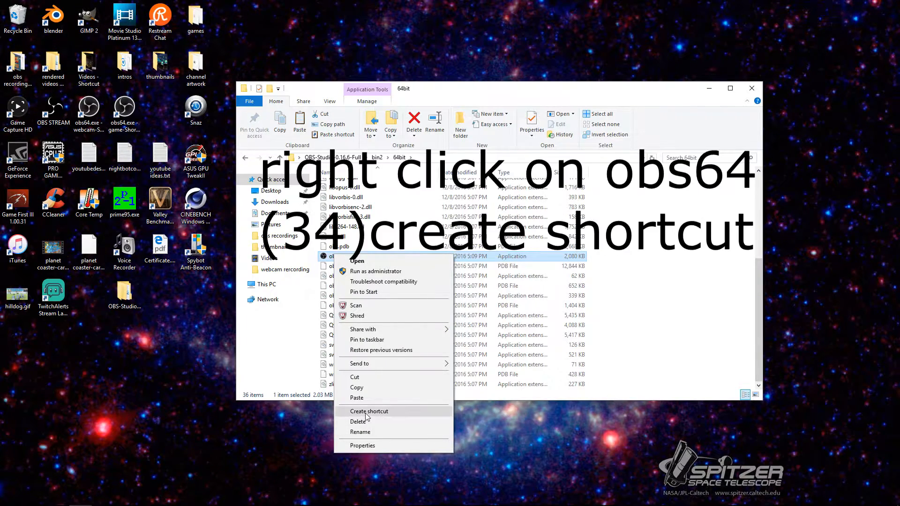
pyautogui.click(369, 411)
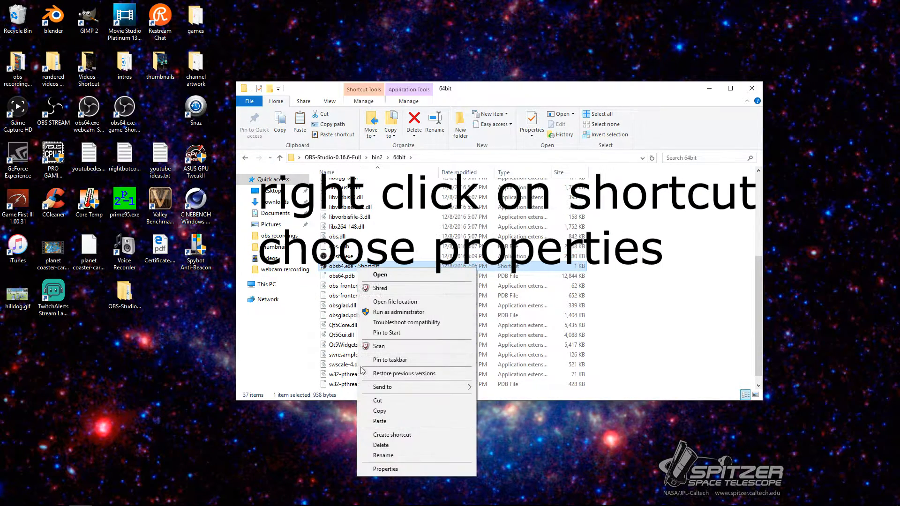
pyautogui.click(386, 469)
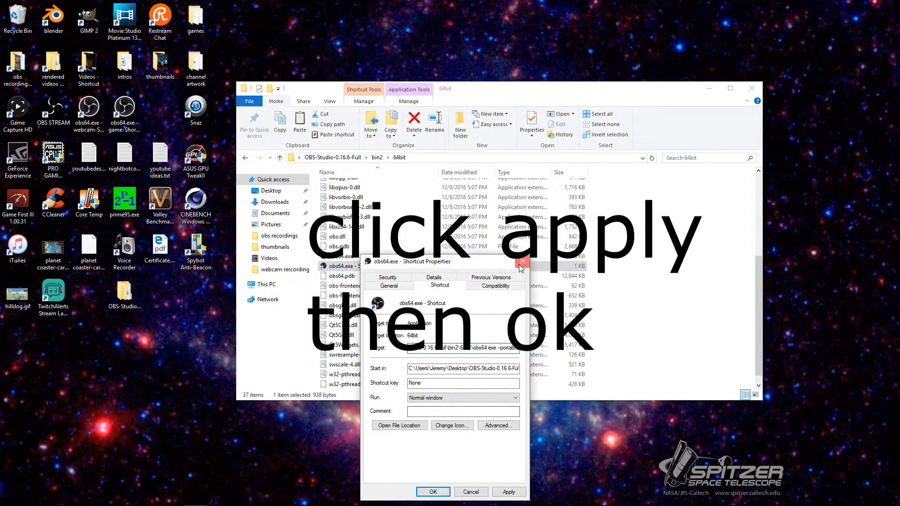
pyautogui.rightClick(355, 266)
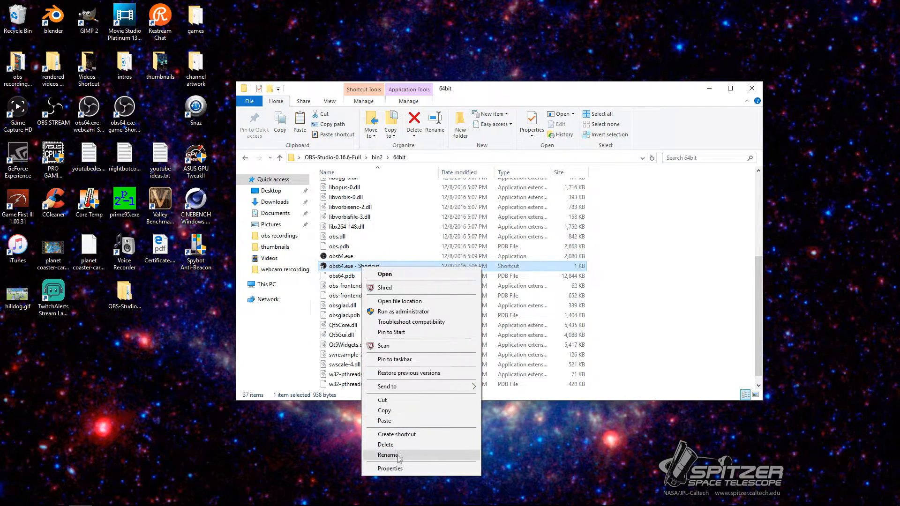
pyautogui.click(385, 444)
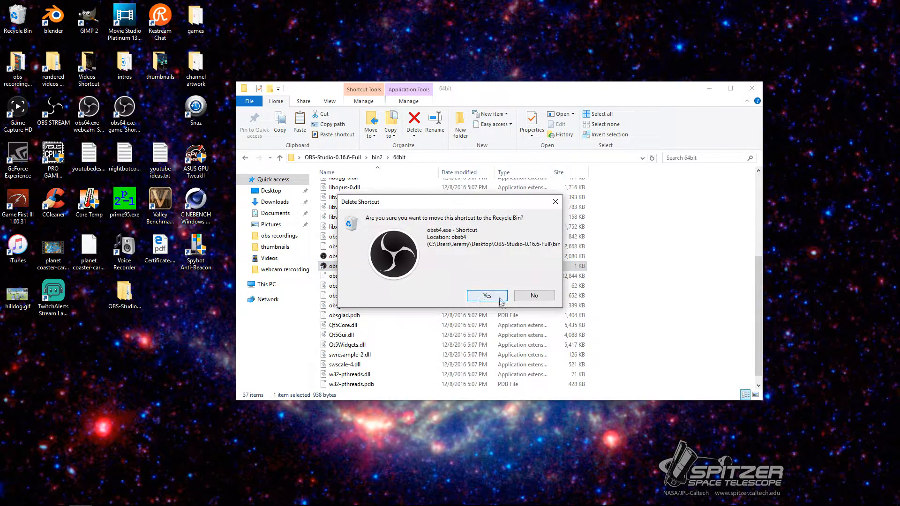
pyautogui.click(486, 295)
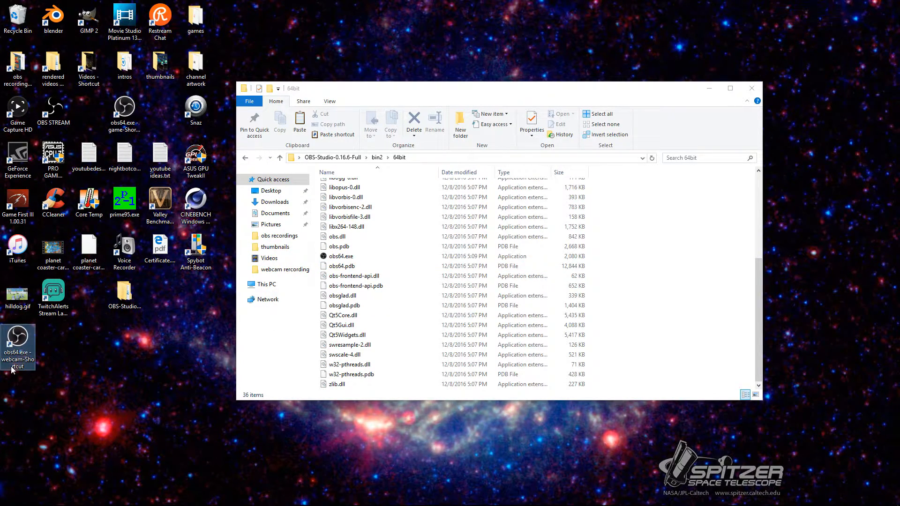
pyautogui.moveTo(70, 333)
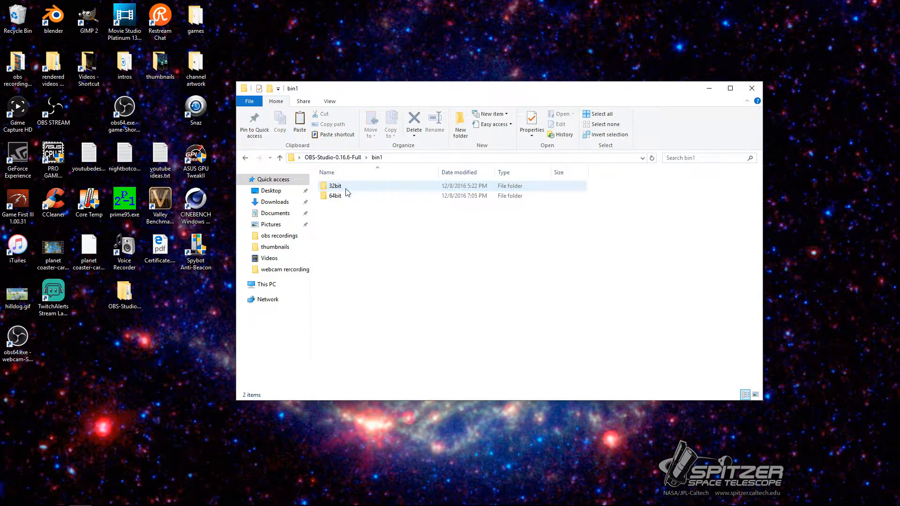
# Open bin1's 64bit folder, return to Program Files (x86), select obs-studio2, and close Explorer
pyautogui.doubleClick(335, 196)
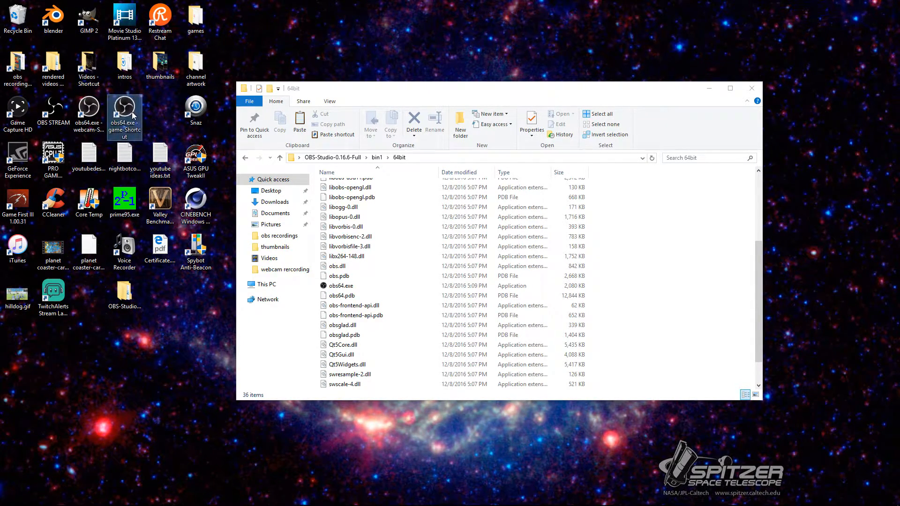
pyautogui.moveTo(689, 125)
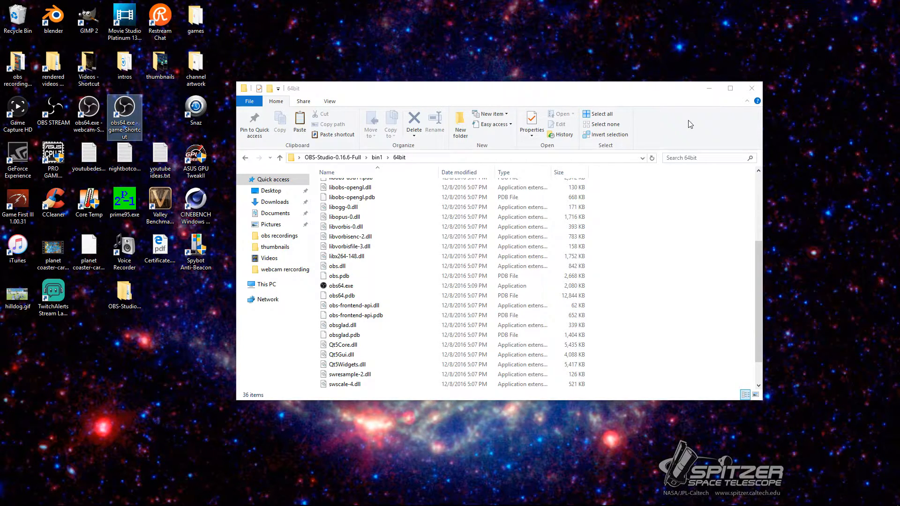
pyautogui.moveTo(438, 158)
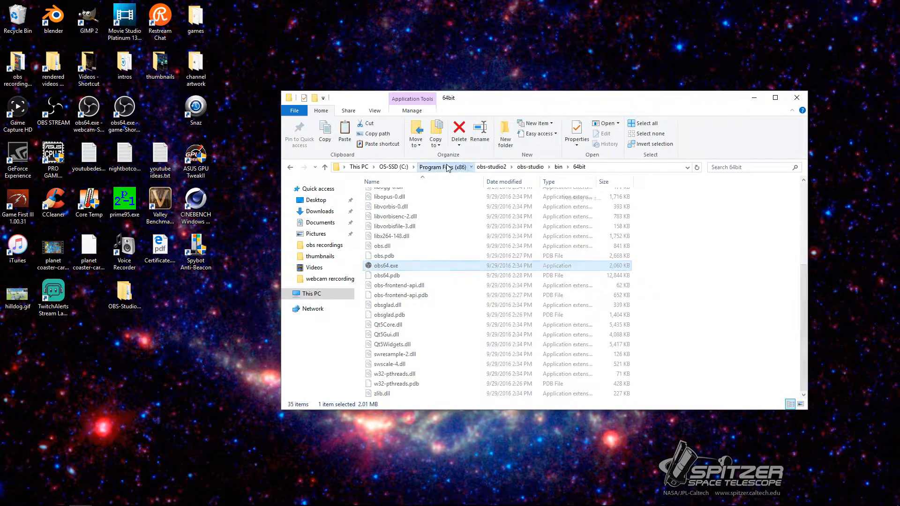
pyautogui.click(442, 167)
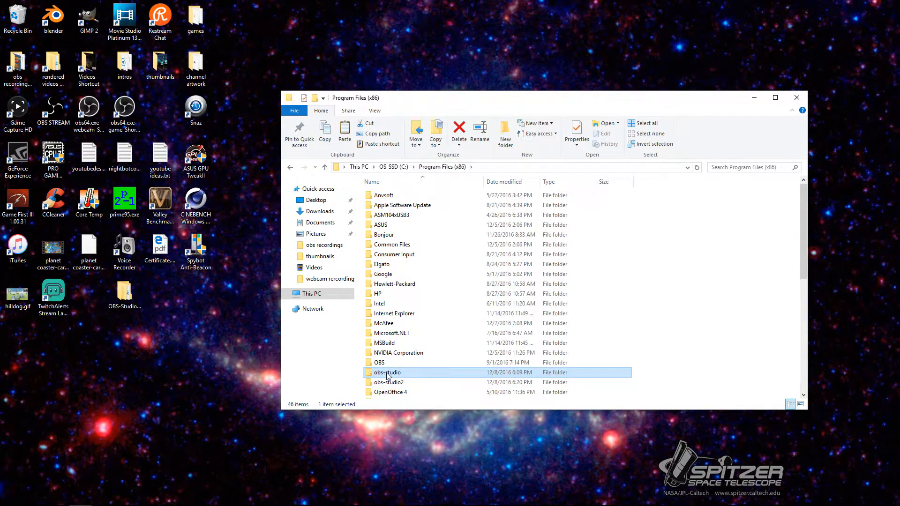
pyautogui.click(388, 383)
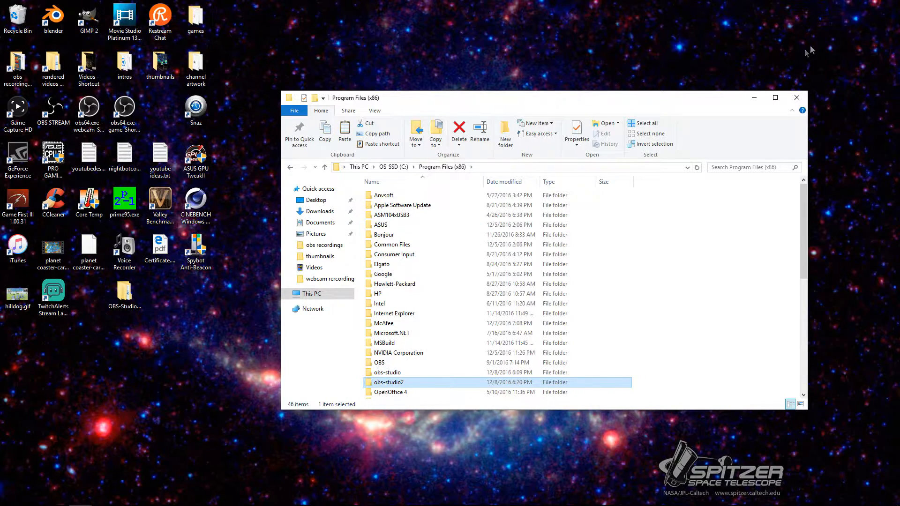
pyautogui.click(797, 97)
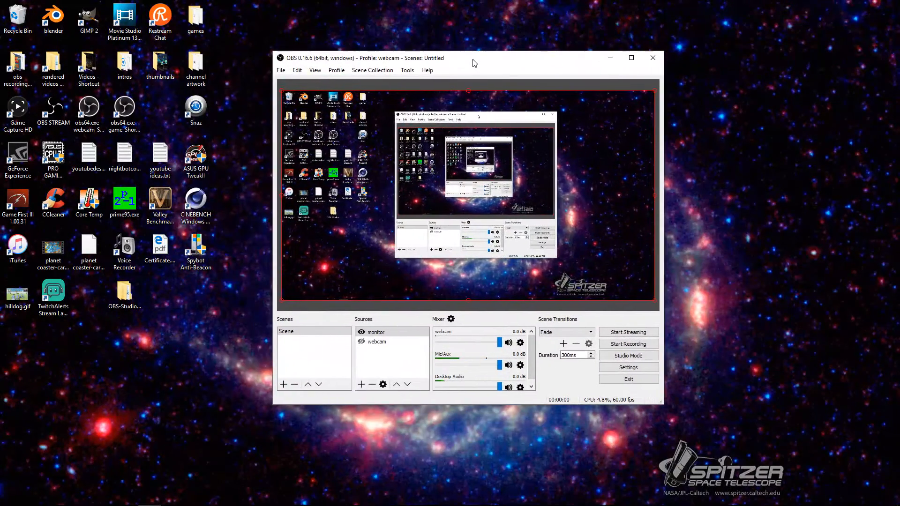
# Check the webcam instance's Output recording path in Settings, then switch to the game-profile instance
pyautogui.click(281, 70)
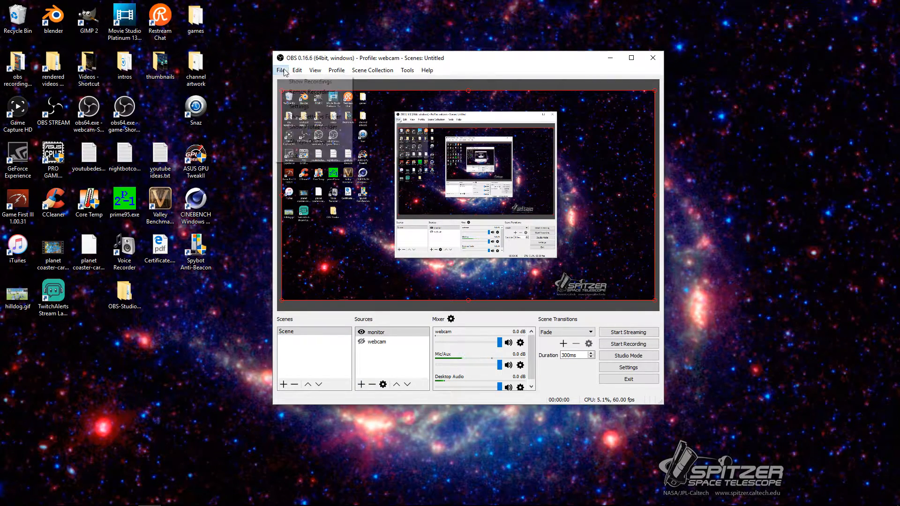
pyautogui.click(309, 92)
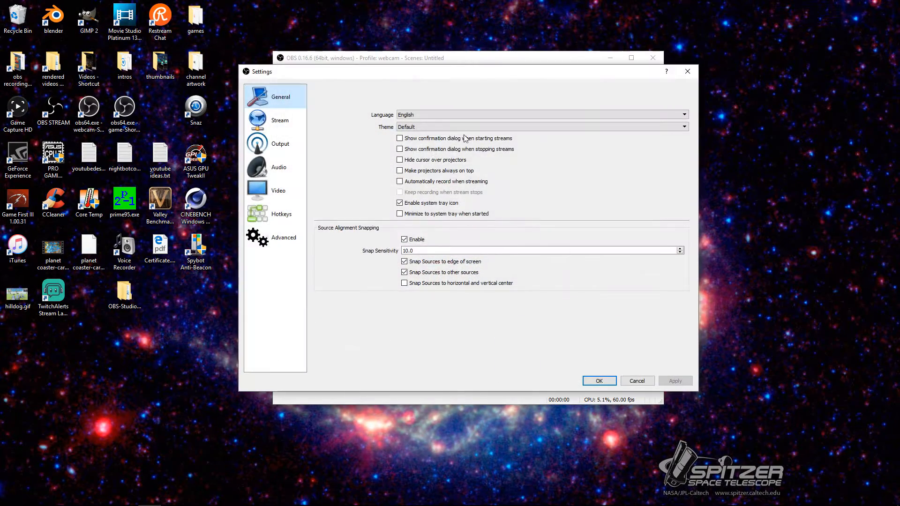
pyautogui.moveTo(319, 120)
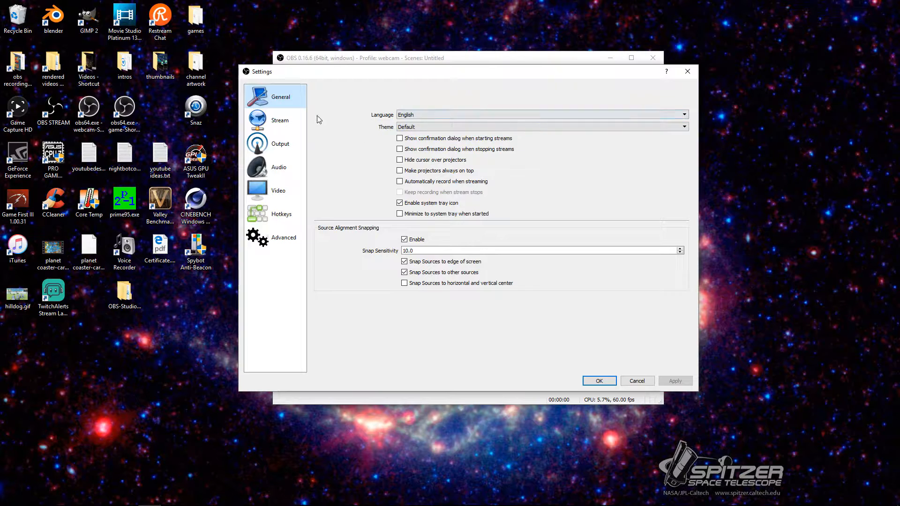
pyautogui.click(280, 143)
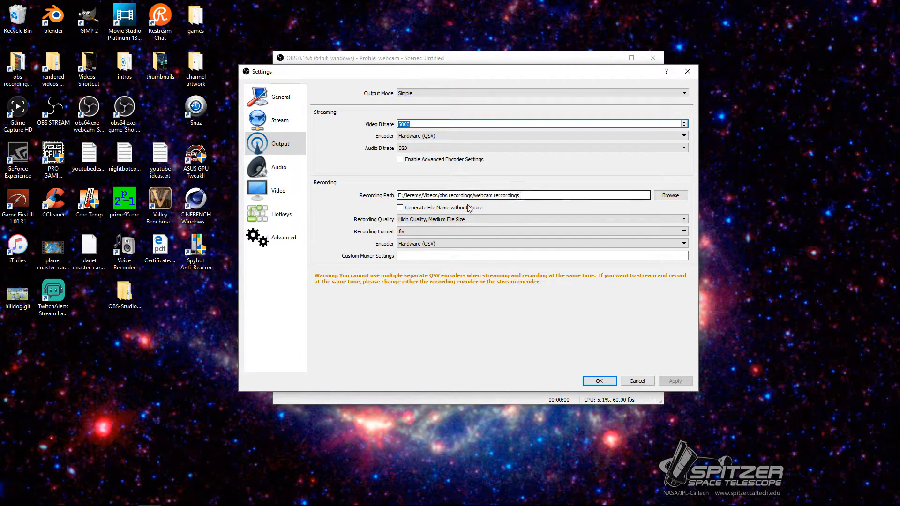
pyautogui.click(598, 381)
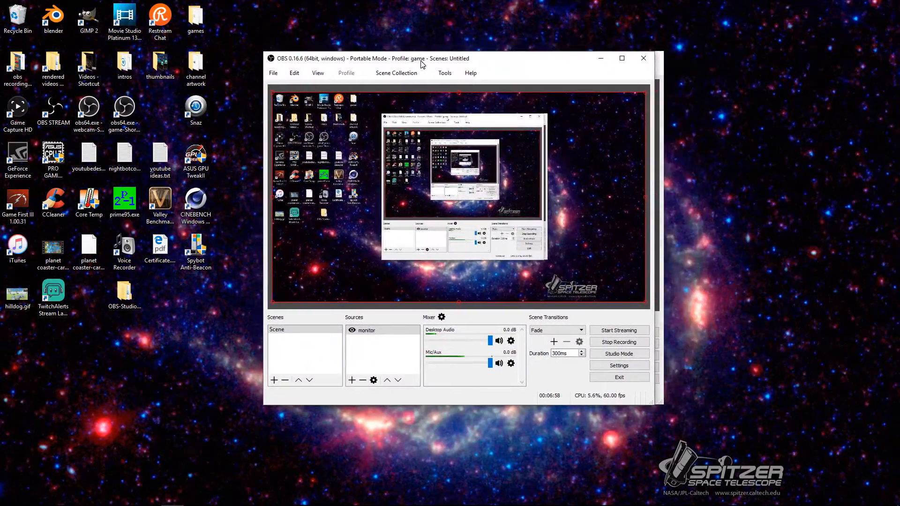
# Check that the game instance's Output Recording Path points to the obs recordings folder
pyautogui.click(619, 366)
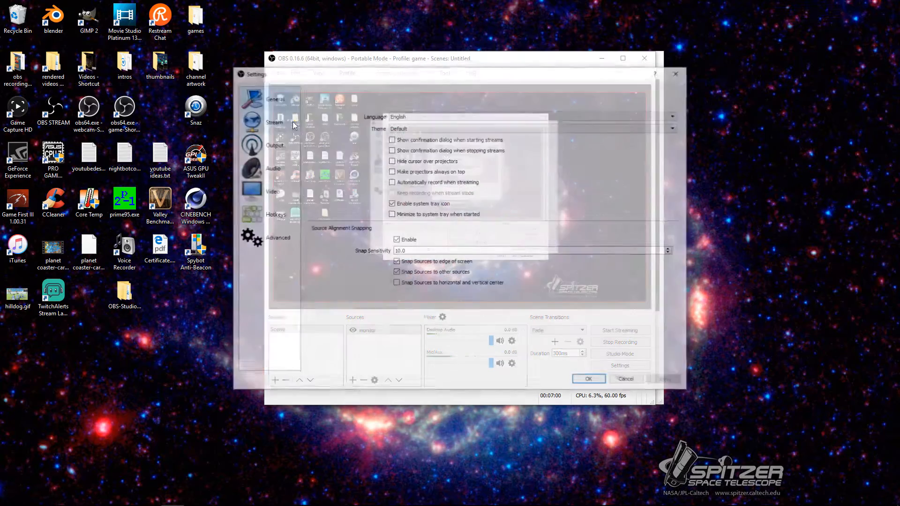
pyautogui.click(272, 144)
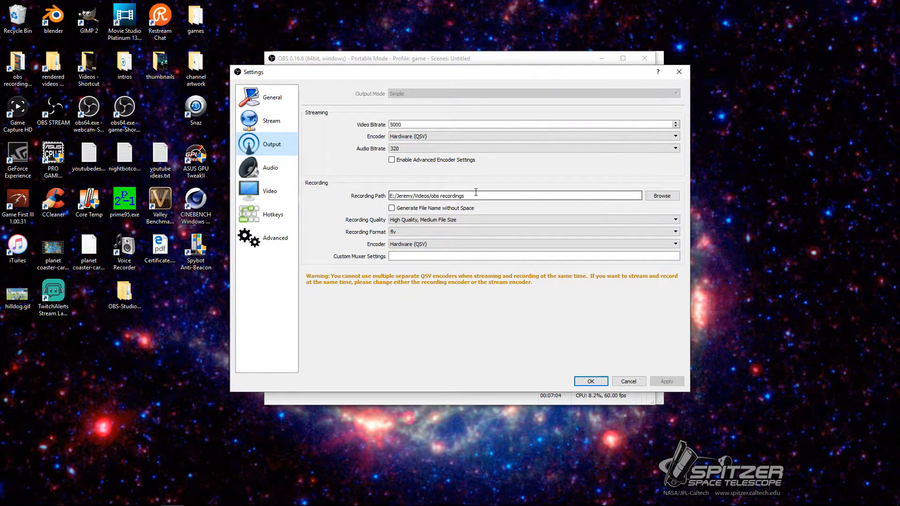
pyautogui.moveTo(590, 382)
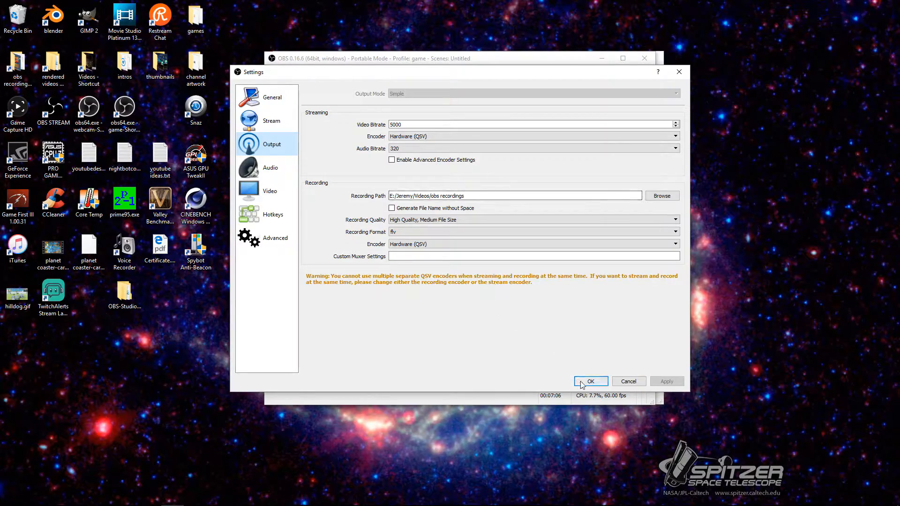
pyautogui.click(590, 381)
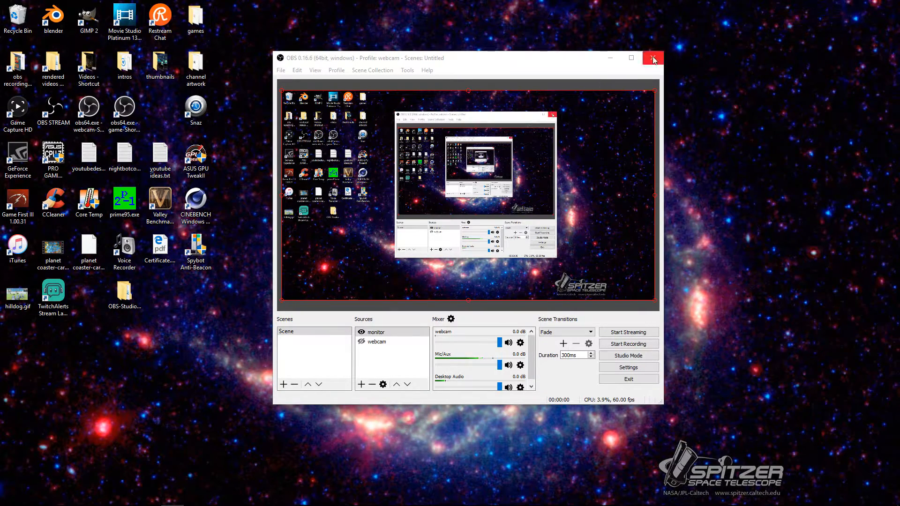
# Close OBS and relaunch the webcam instance from its obs64.exe desktop shortcut
pyautogui.click(652, 59)
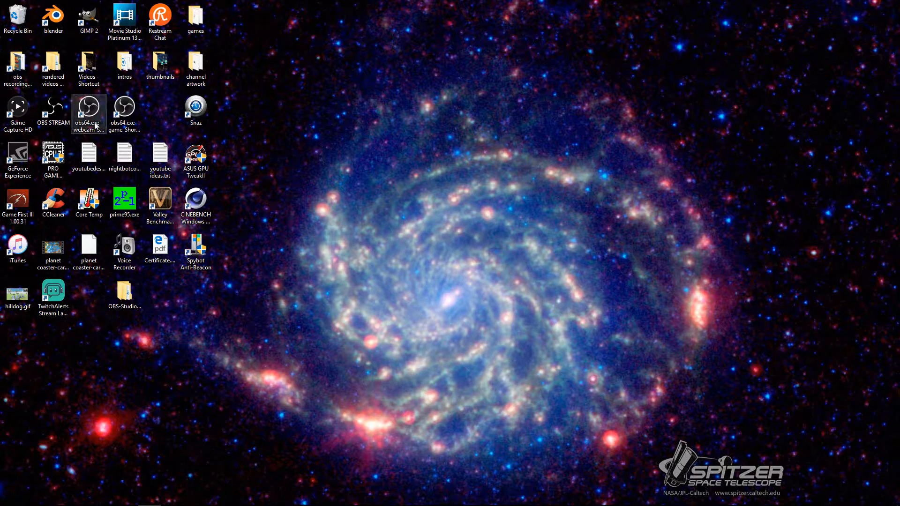
pyautogui.moveTo(88, 112)
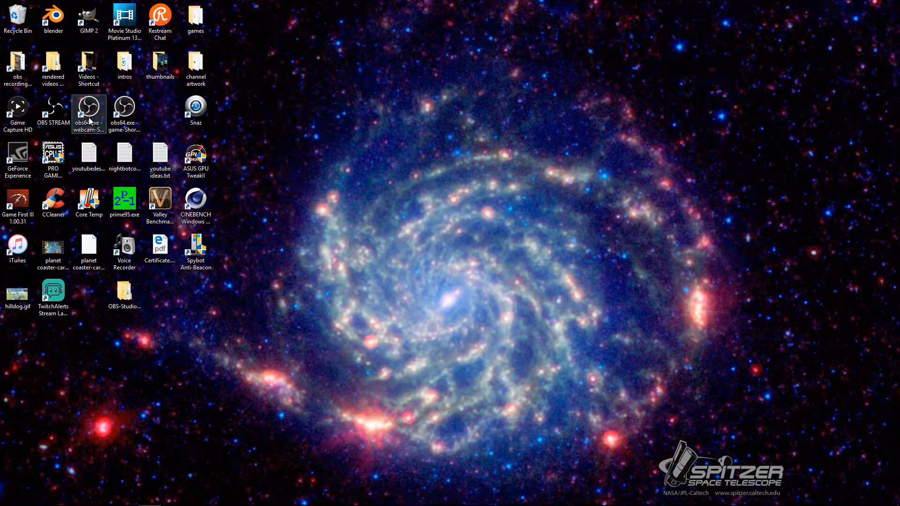
pyautogui.click(89, 113)
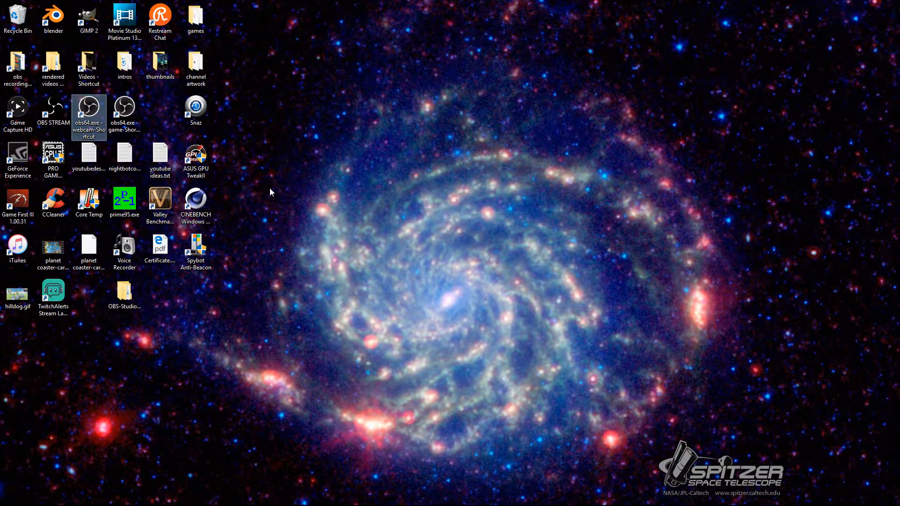
pyautogui.doubleClick(89, 110)
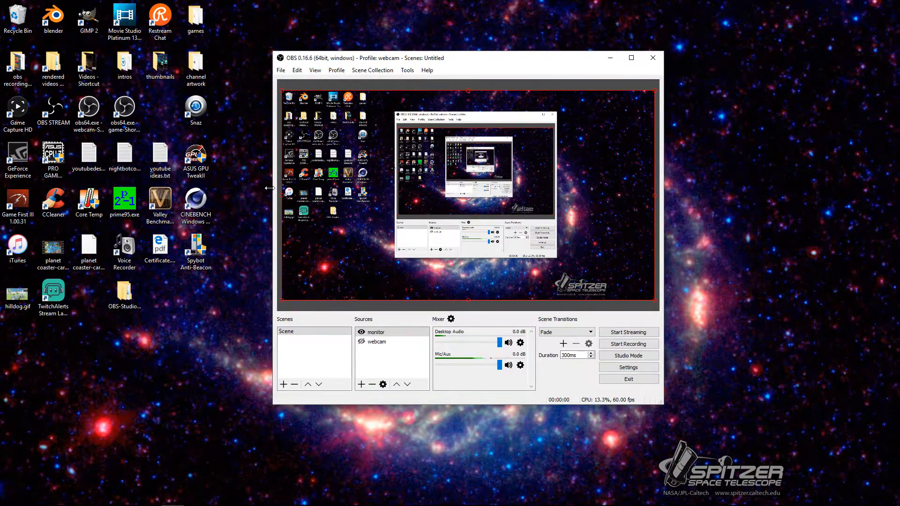
# Confirm the webcam instance's Output Recording Path still uses the webcam recordings folder
pyautogui.click(281, 70)
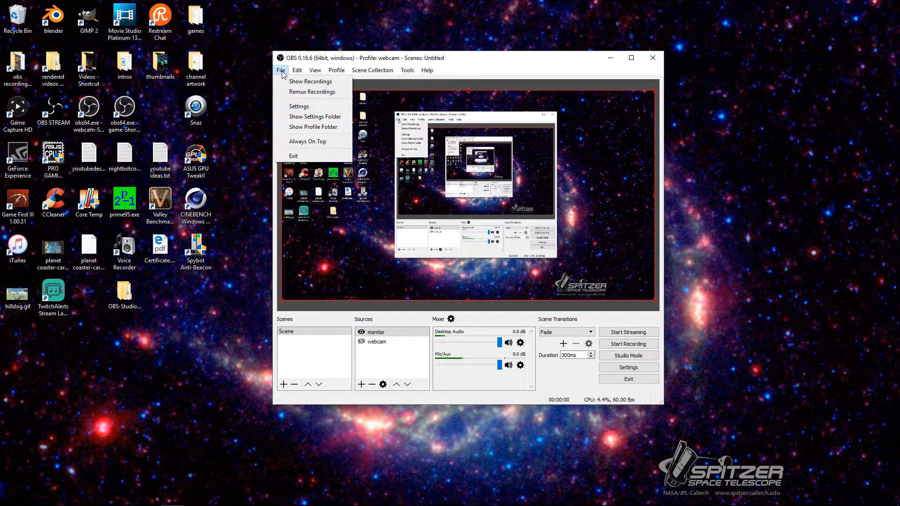
pyautogui.moveTo(464, 192)
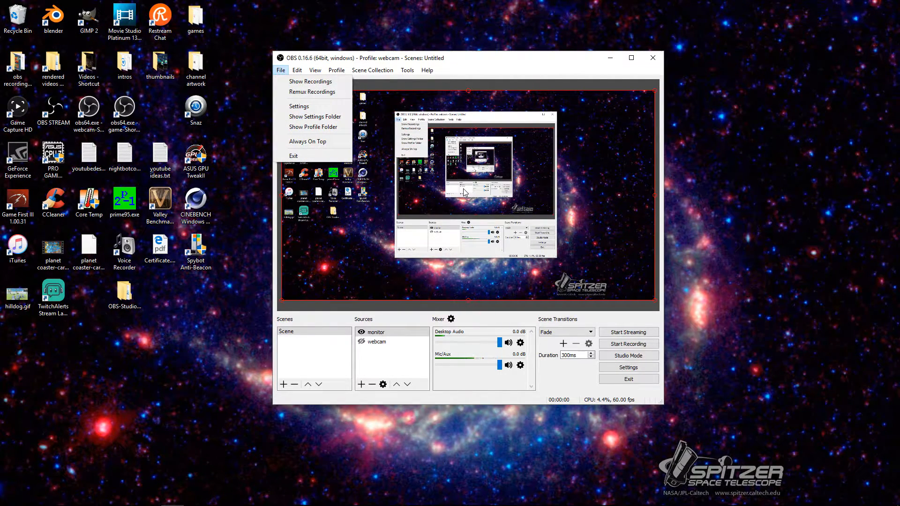
pyautogui.moveTo(526, 214)
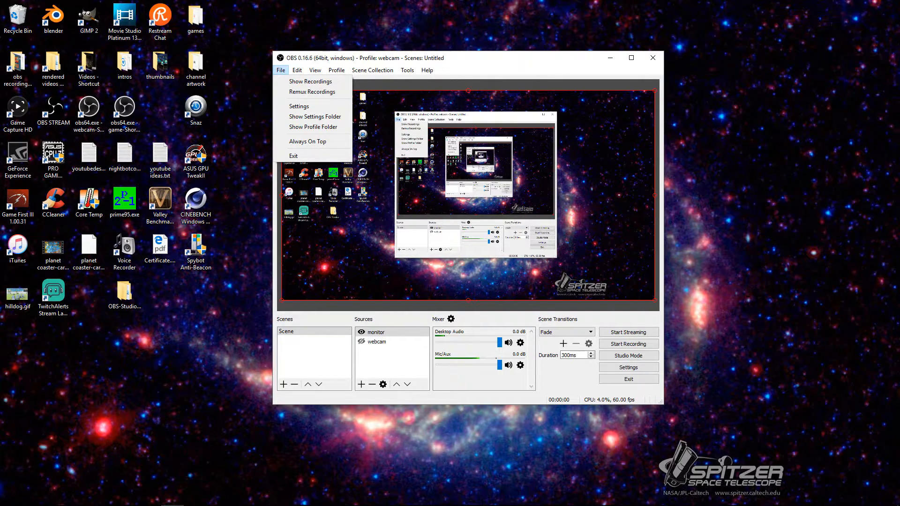
pyautogui.moveTo(591, 270)
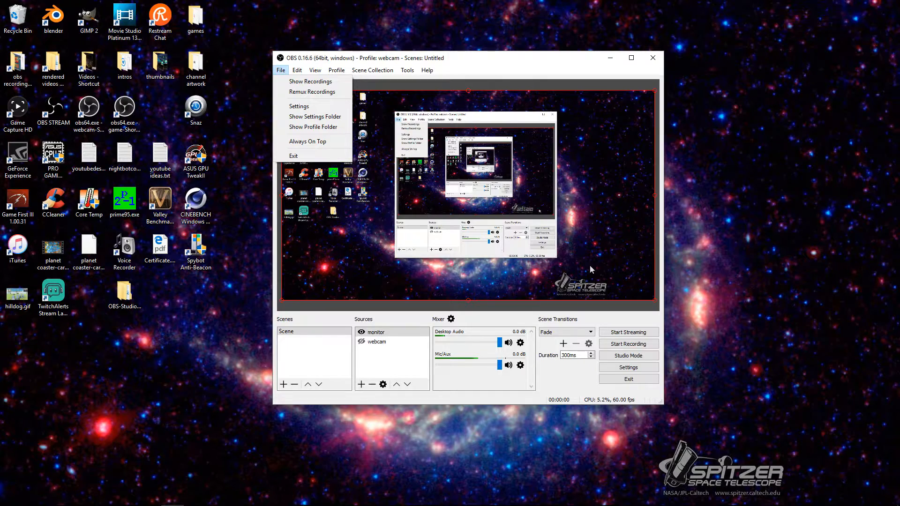
pyautogui.click(298, 106)
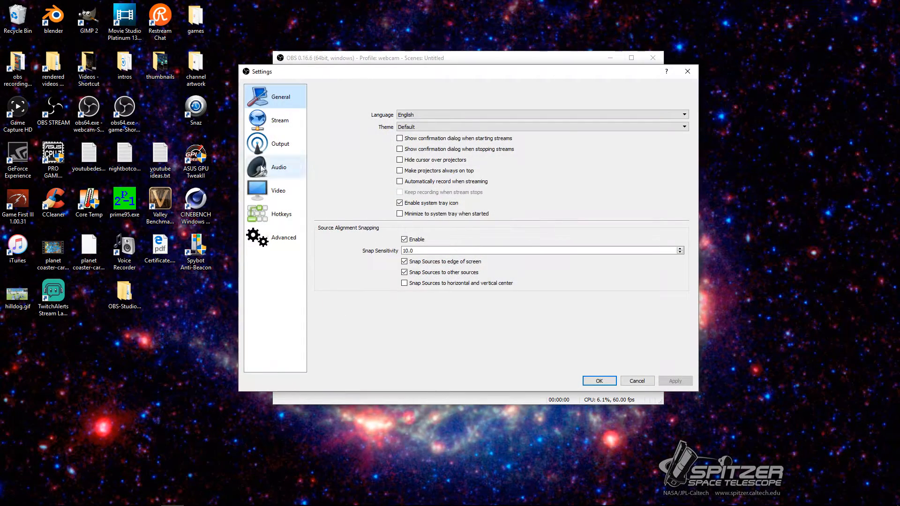
pyautogui.click(280, 143)
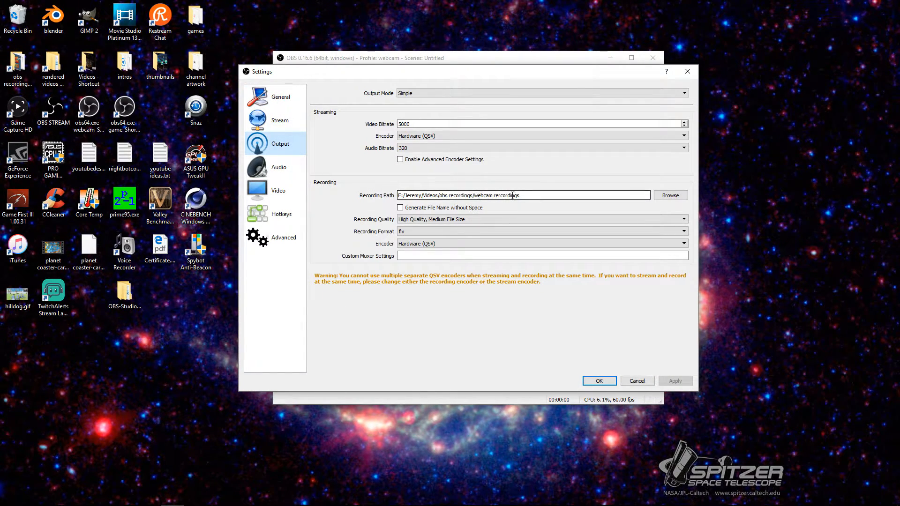
pyautogui.doubleClick(495, 195)
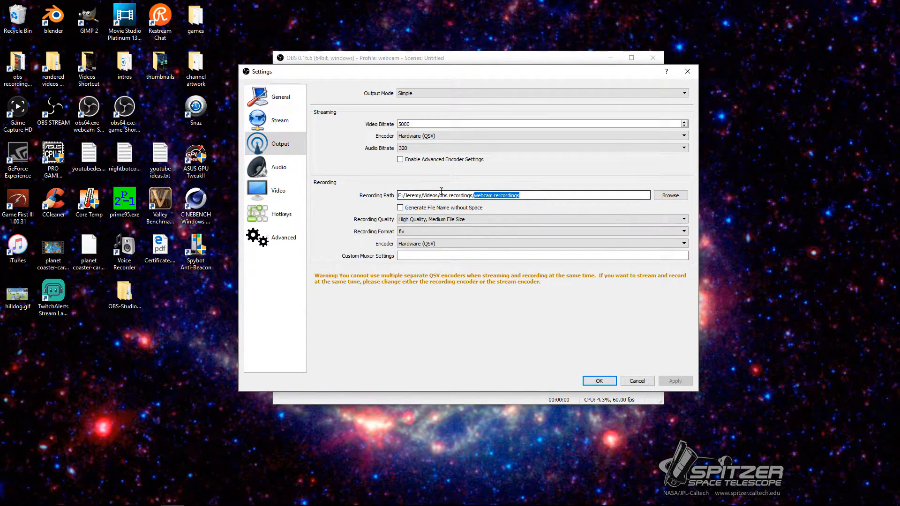
pyautogui.click(599, 381)
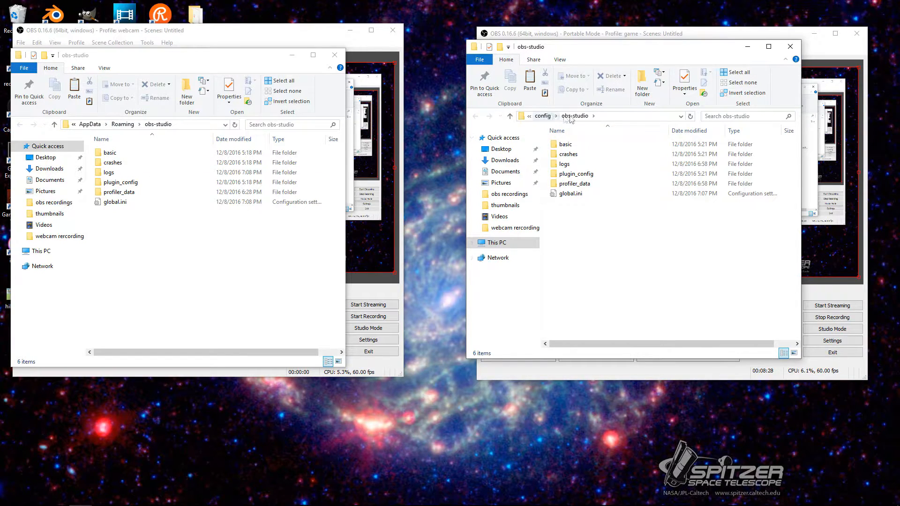
# Close the settings folder window and minimize the game-profile instance
pyautogui.click(112, 162)
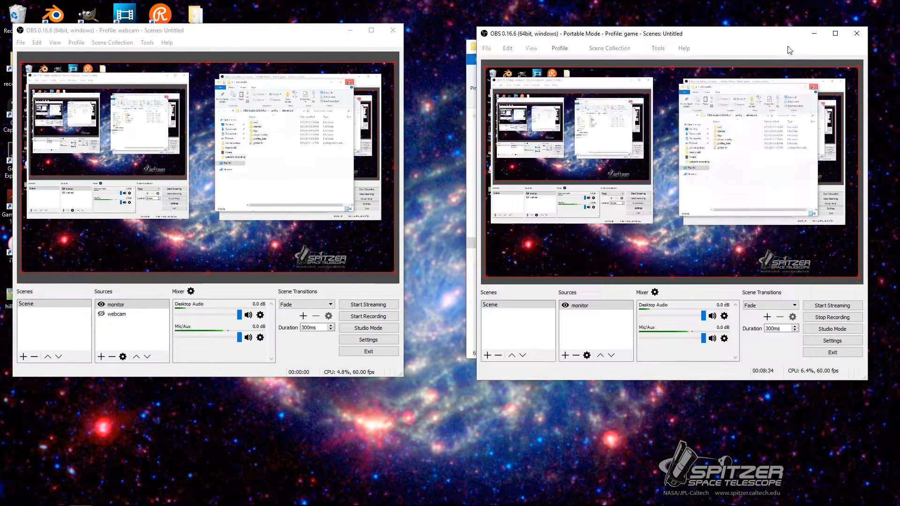
pyautogui.click(857, 33)
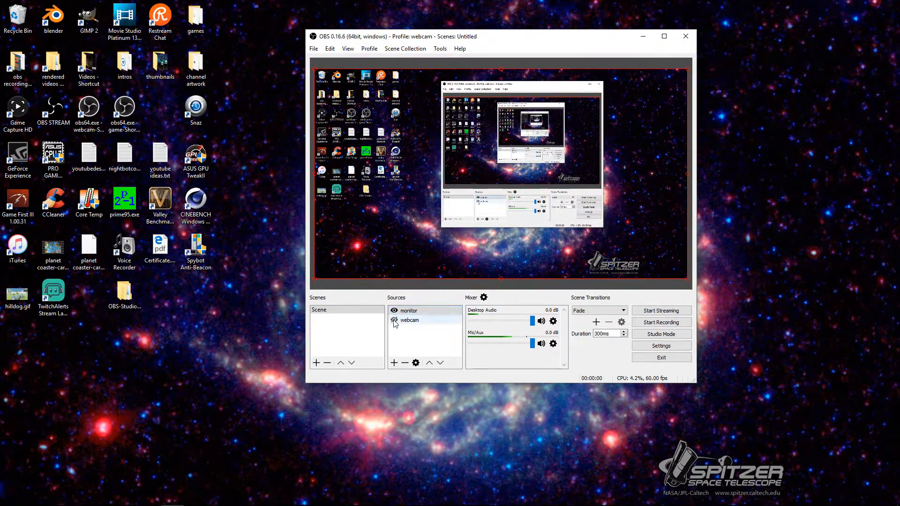
# Toggle Sources eye icons so the webcam shows and the monitor capture stays hidden
pyautogui.click(394, 320)
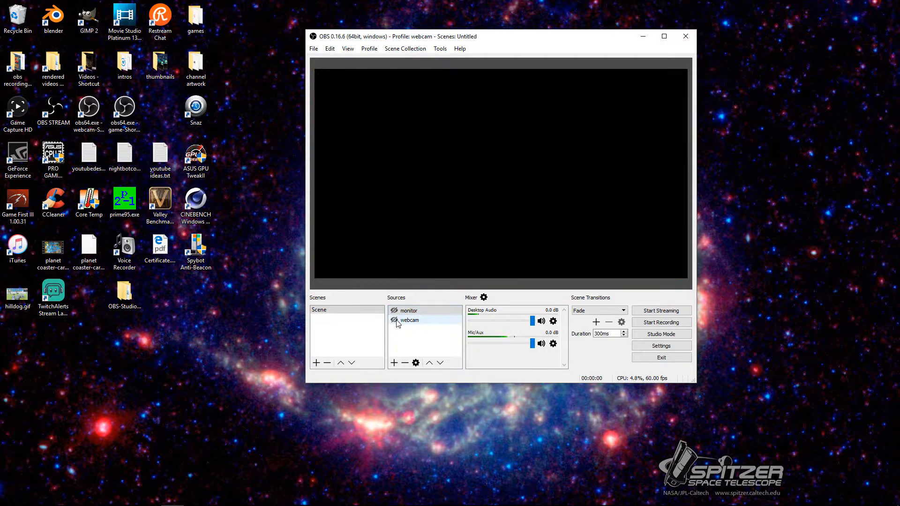
pyautogui.click(394, 320)
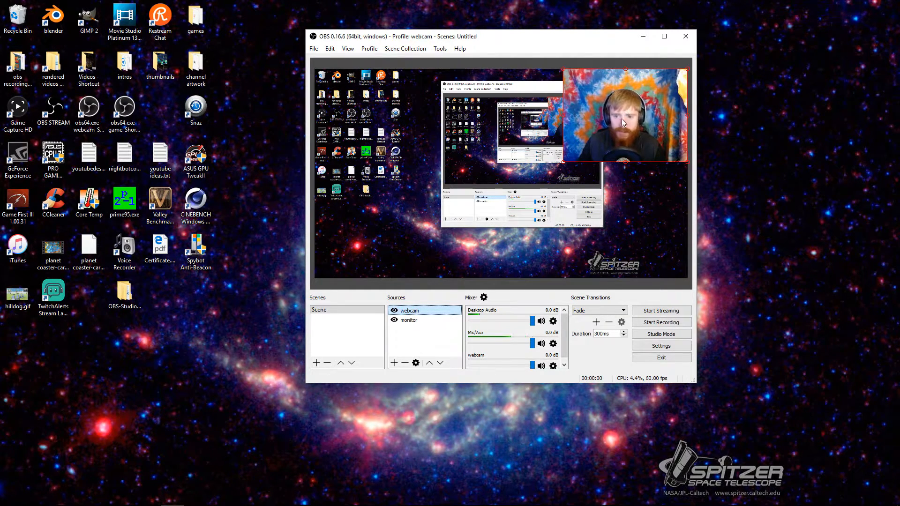
pyautogui.moveTo(640, 132)
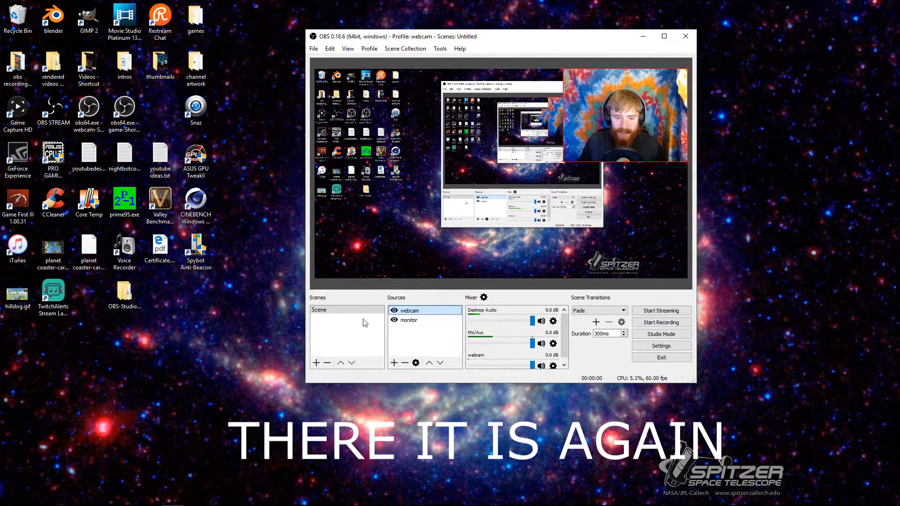
pyautogui.click(410, 320)
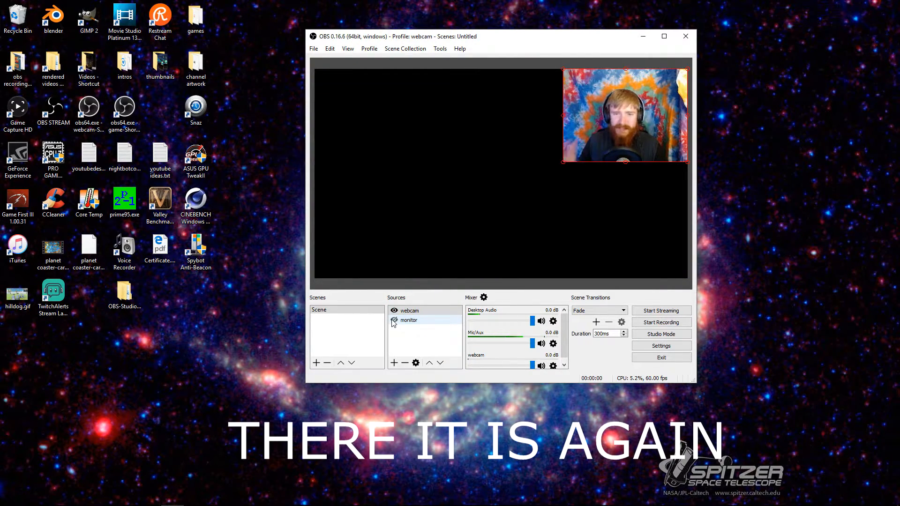